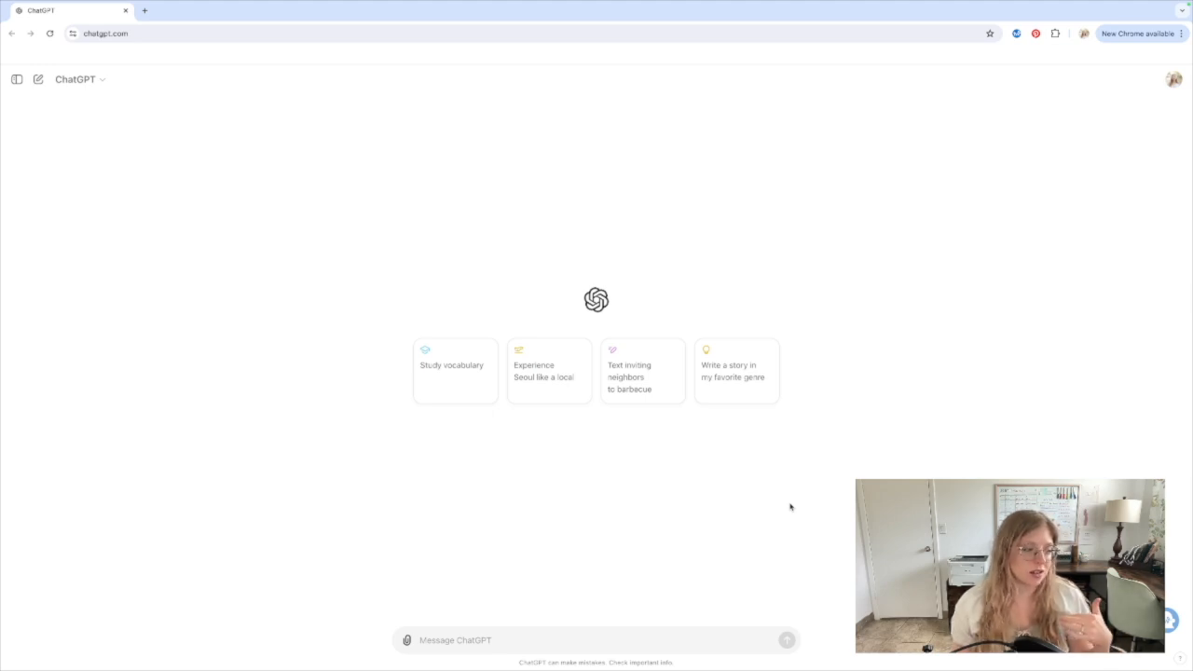
Step: Ask ChatGPT, for a novel, which era and place Scarborough Fair and The Elfin Knight depict
{"action": "left_click", "coordinate": [596, 640]}
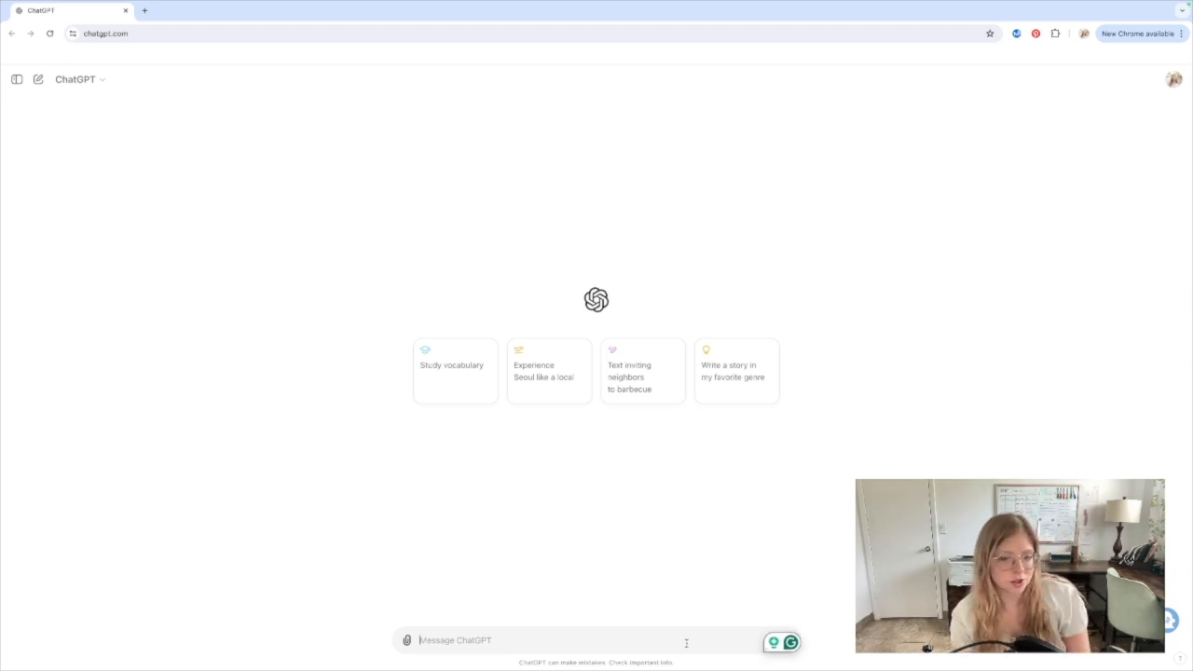
{"action": "type", "text": "I'm writing"}
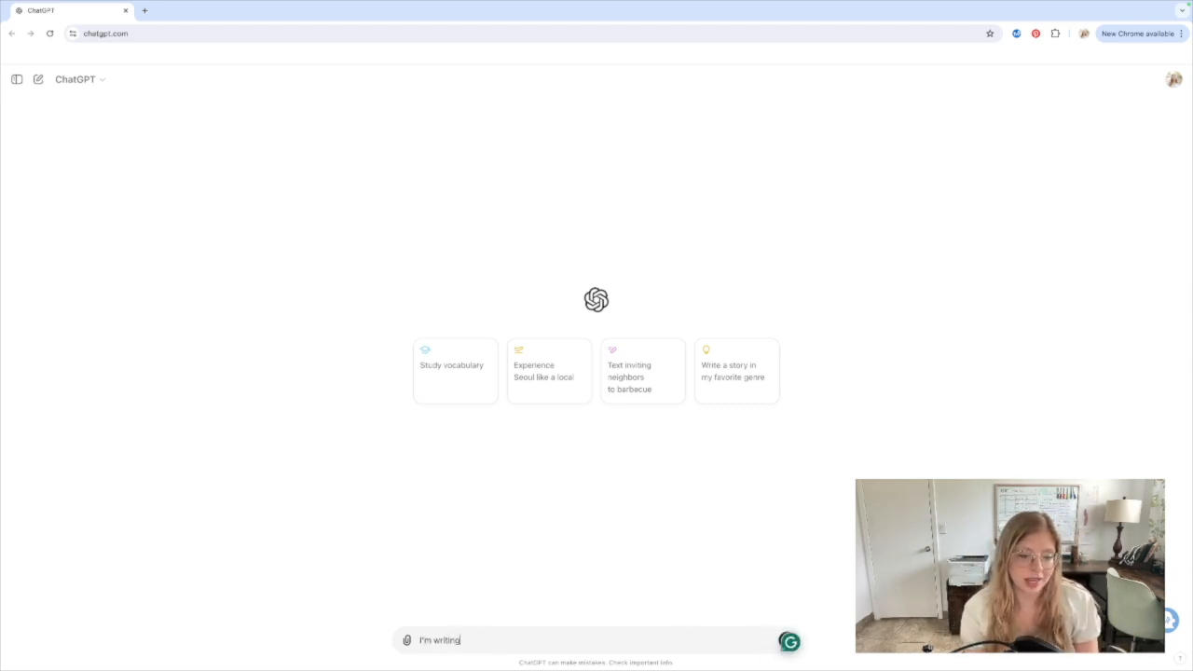
{"action": "type", "text": "a novel"}
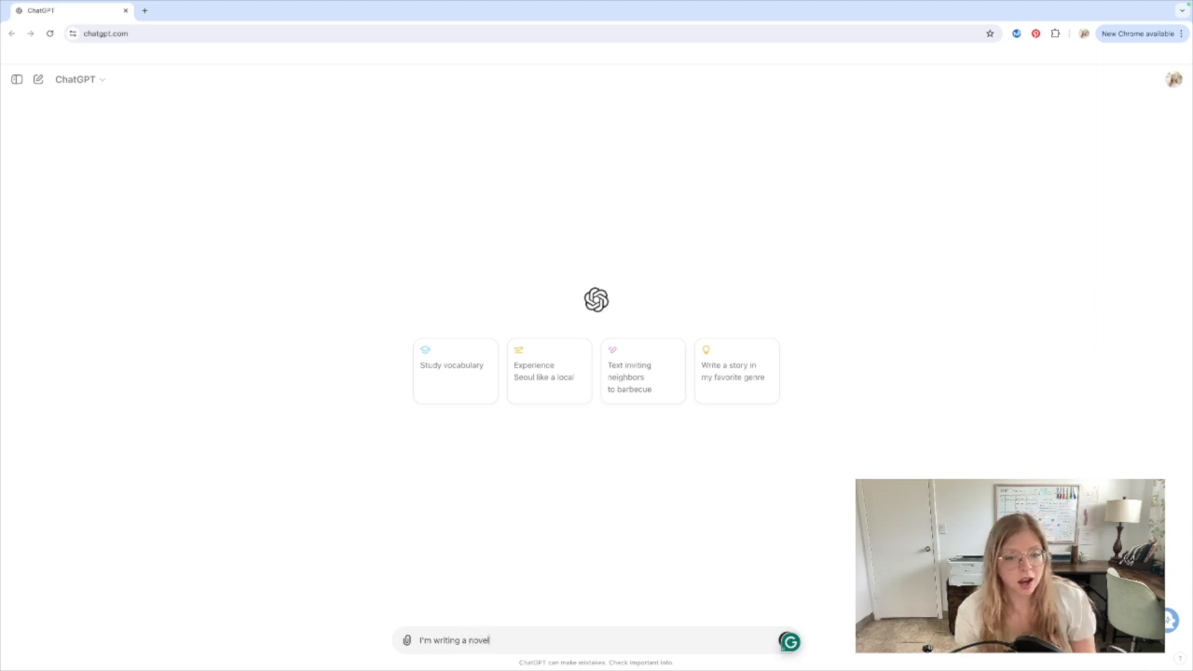
{"action": "type", "text": "related to the s"}
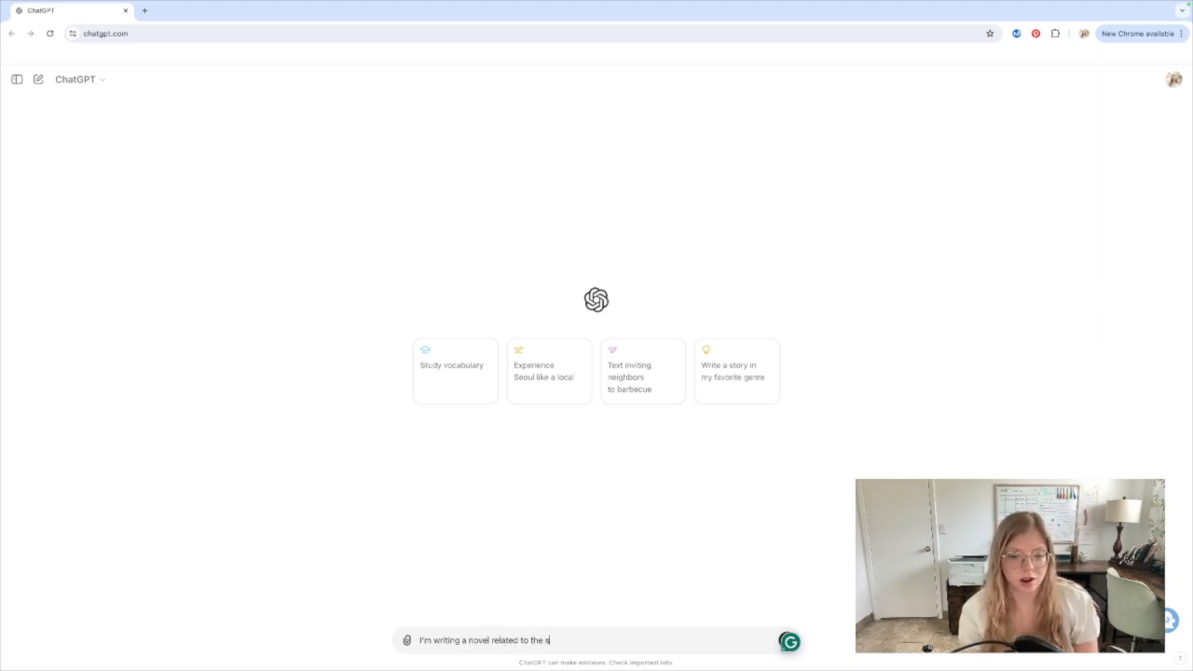
{"action": "type", "text": "ong Scarborough Fair and El"}
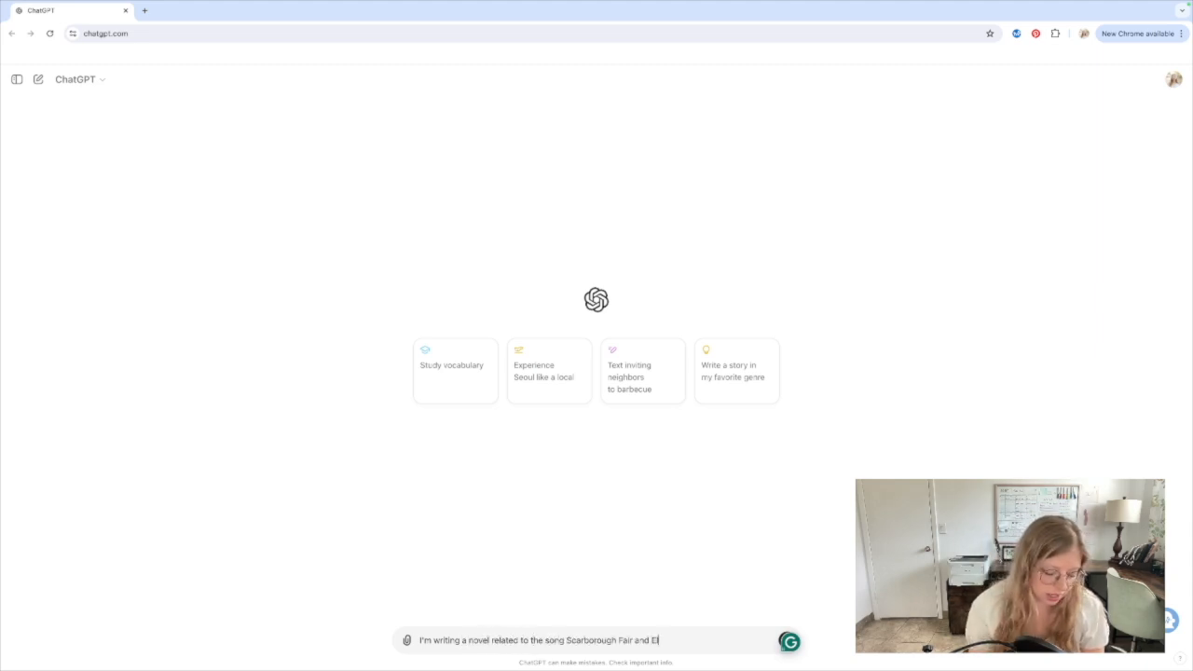
{"action": "type", "text": "he Elfin Knight, what"}
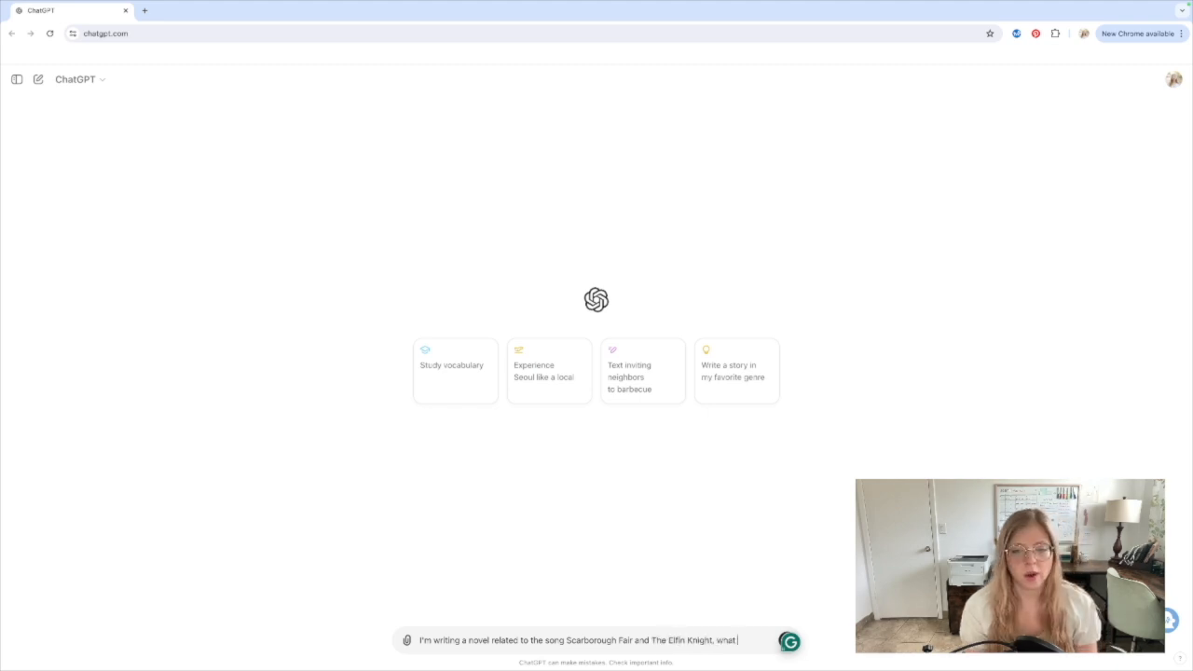
{"action": "type", "text": "time period and"}
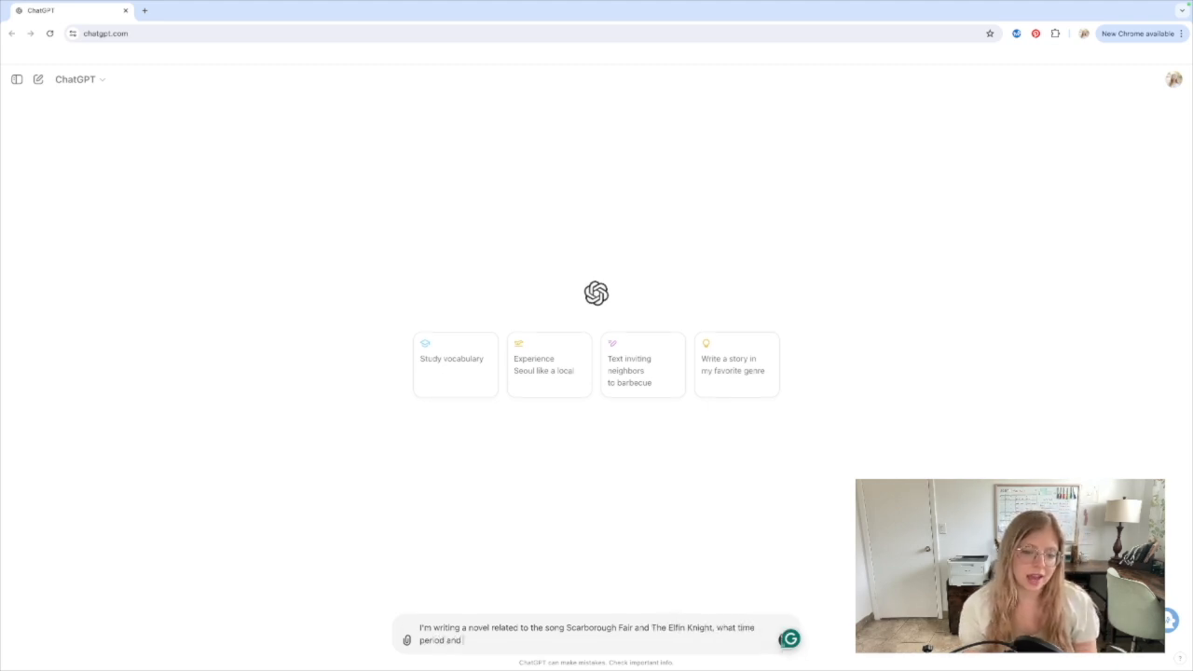
{"action": "type", "text": "location"}
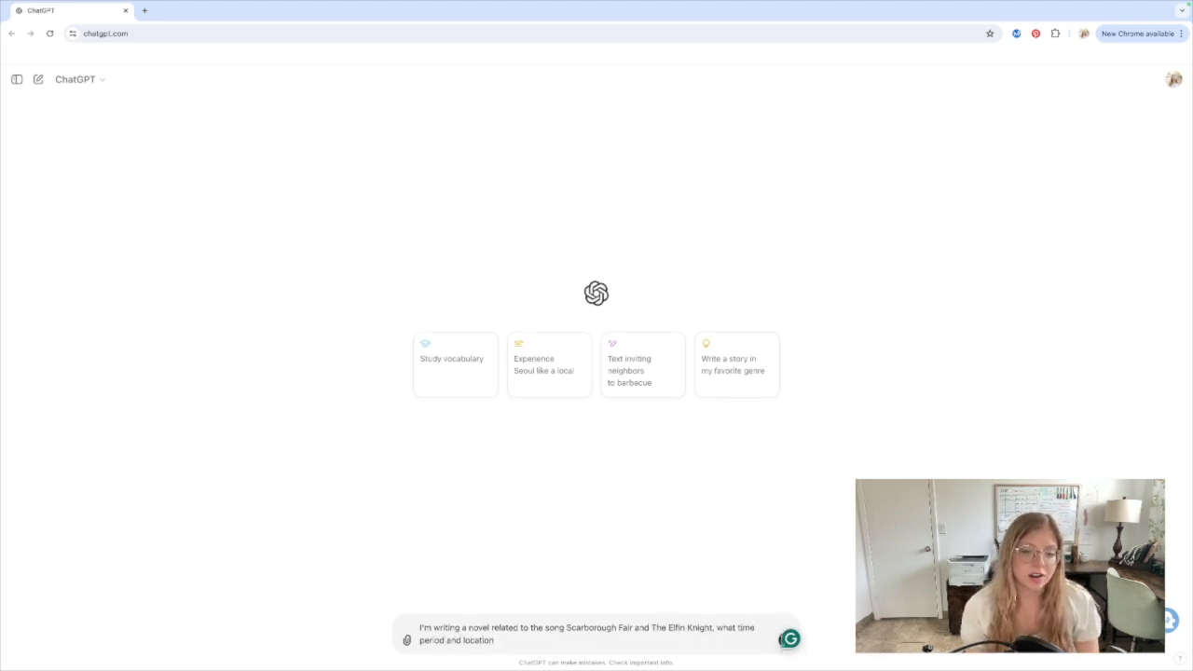
{"action": "type", "text": "are these songs b"}
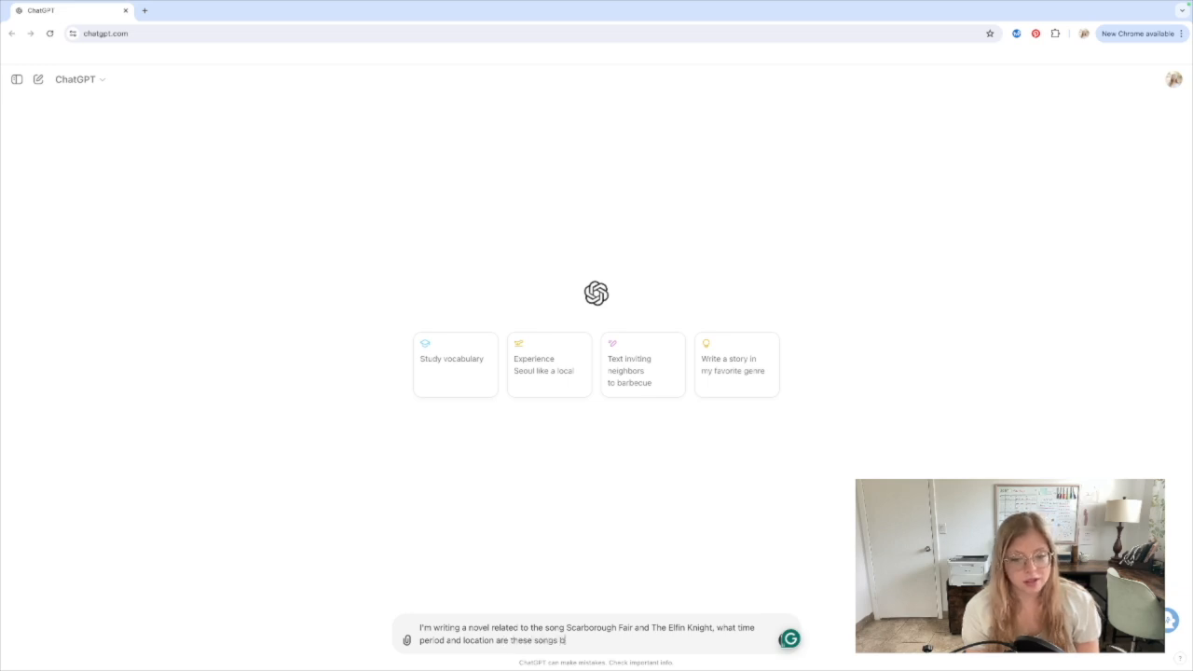
{"action": "type", "text": "ased off of?"}
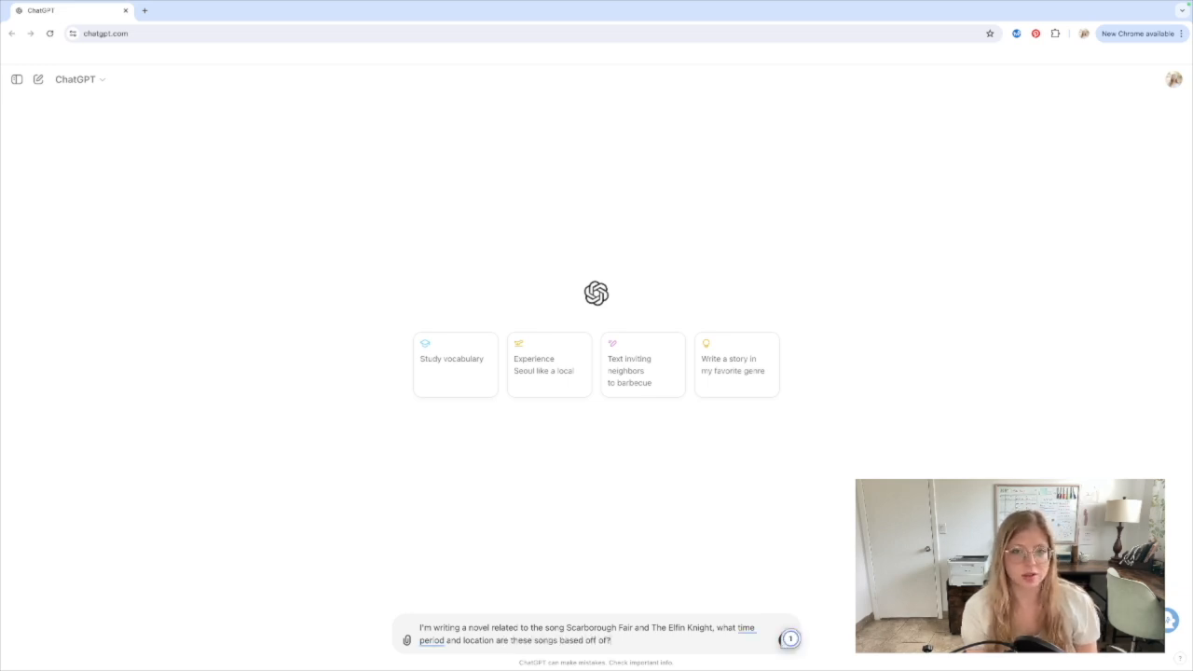
{"action": "left_click", "coordinate": [789, 639]}
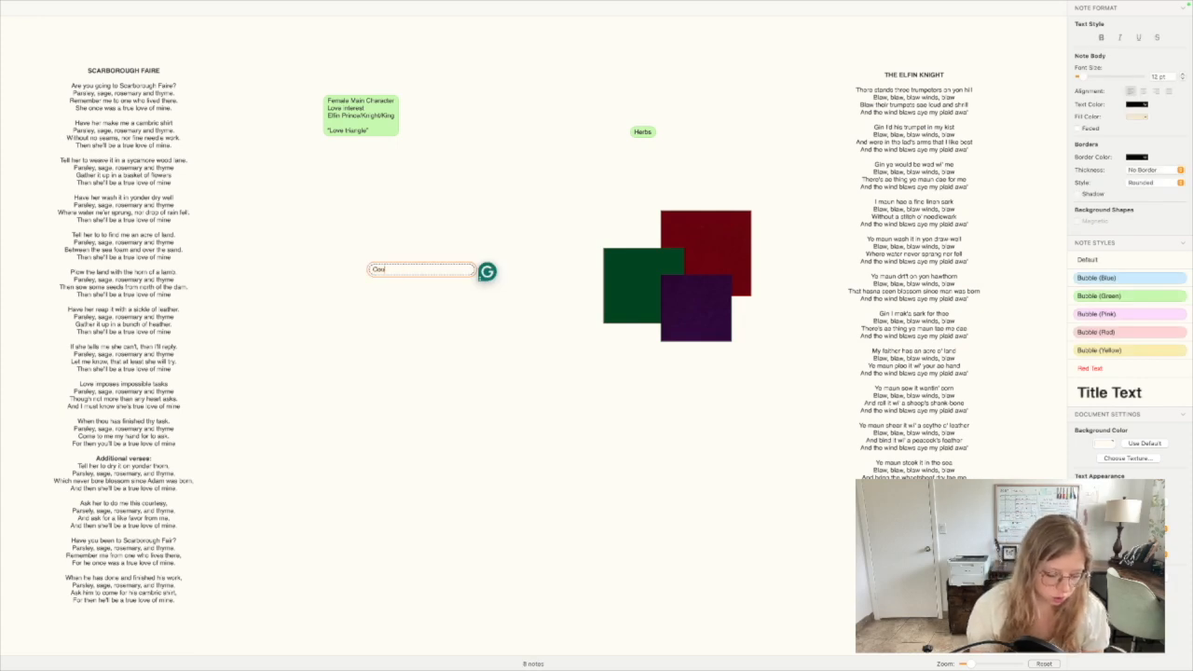
Step: Type 'Courtly love' into a new note on the Scapple story board
{"action": "type", "text": "Courtly love"}
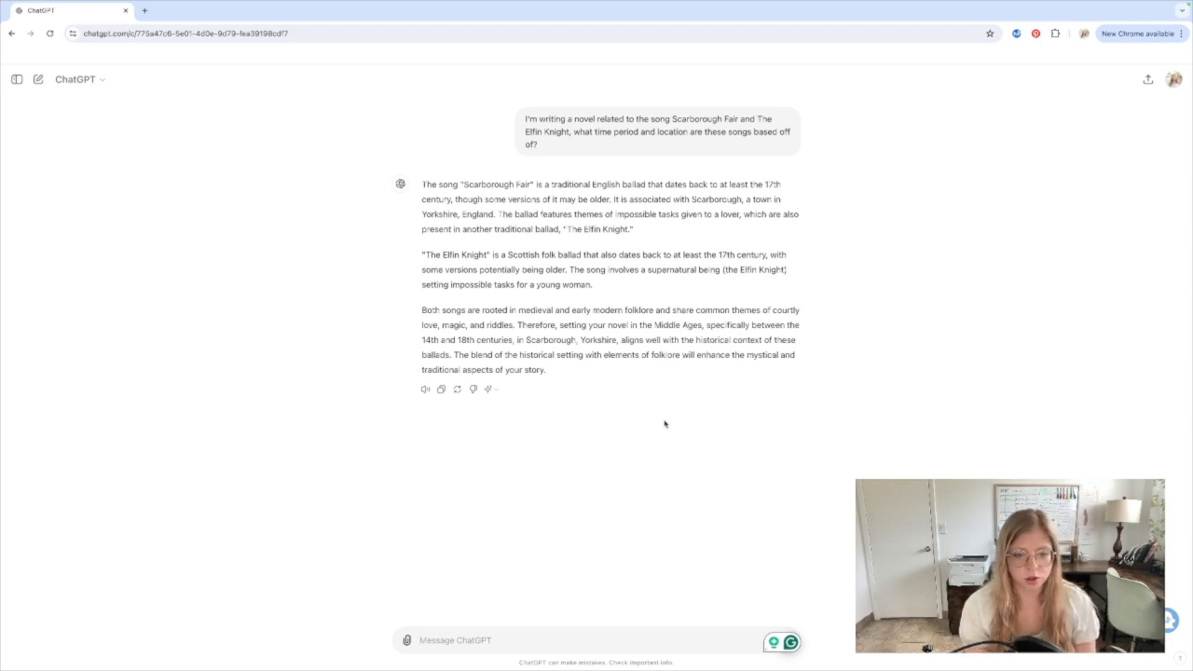
Step: Draft a question on 16th-century Scarborough clothing, weather, locations, fairs and peasant life for characters
{"action": "type", "text": "W"}
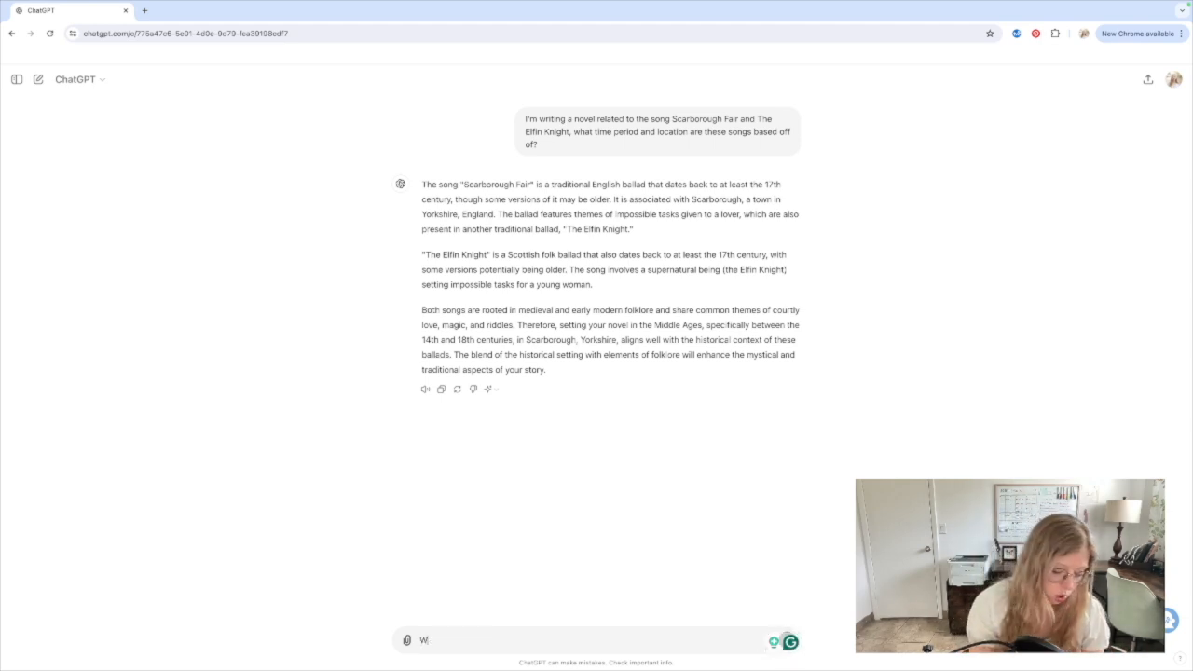
{"action": "type", "text": "What are some important life"}
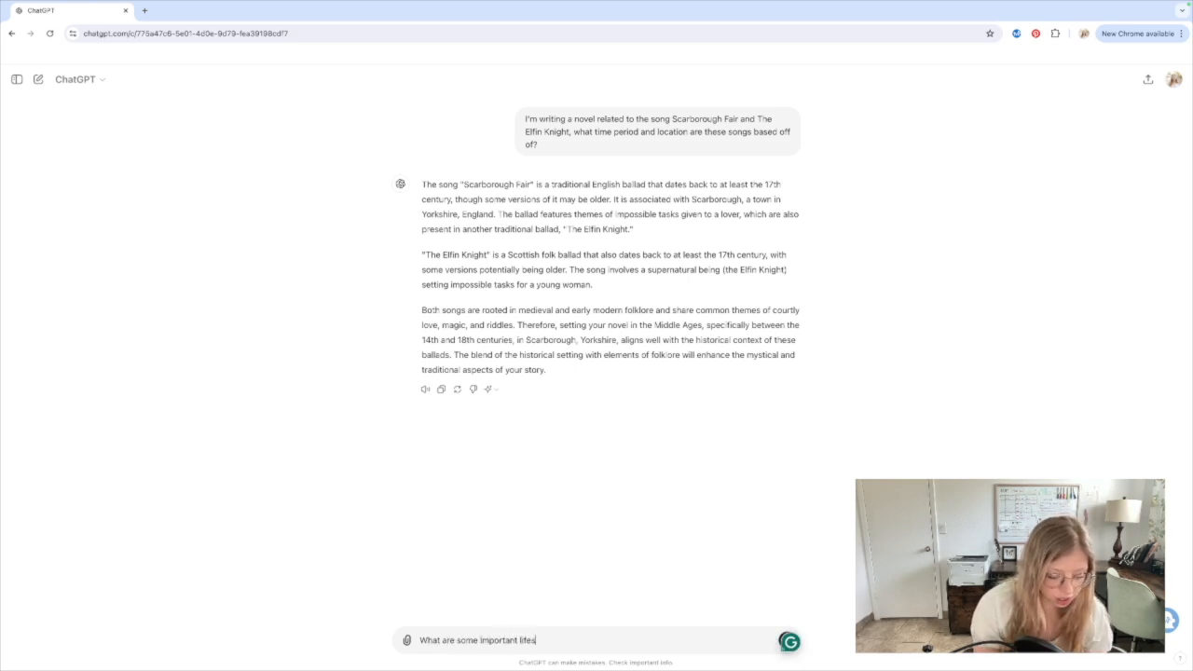
{"action": "type", "text": "style things that"}
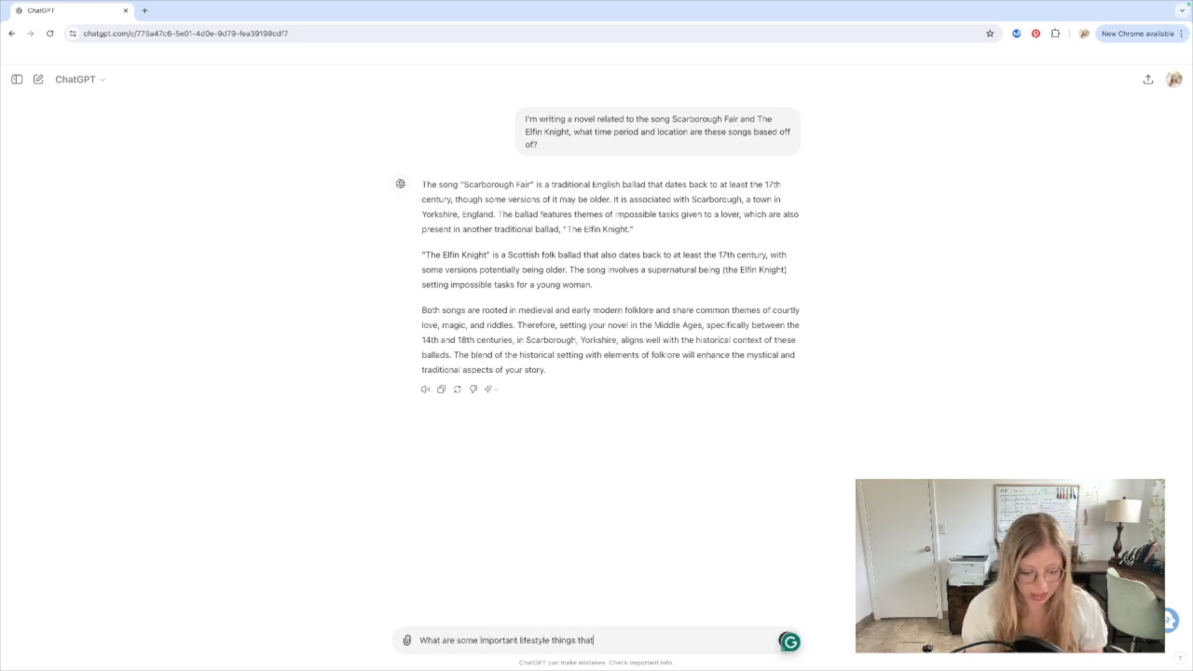
{"action": "type", "text": "I should know"}
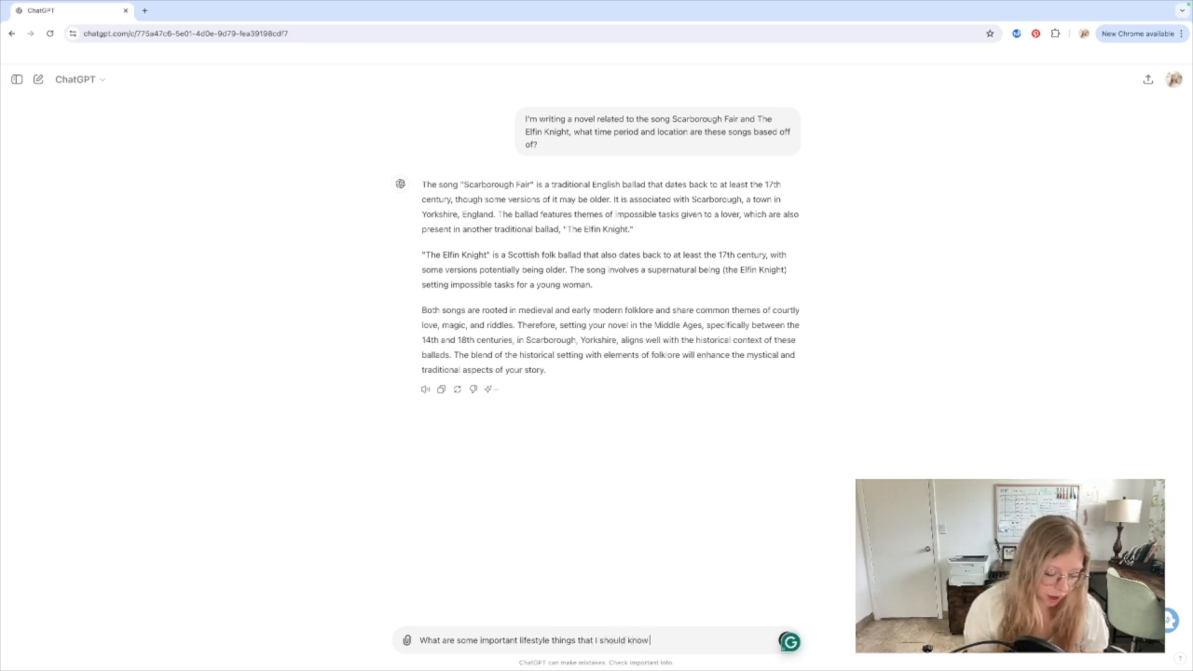
{"action": "type", "text": "about to create a good sett"}
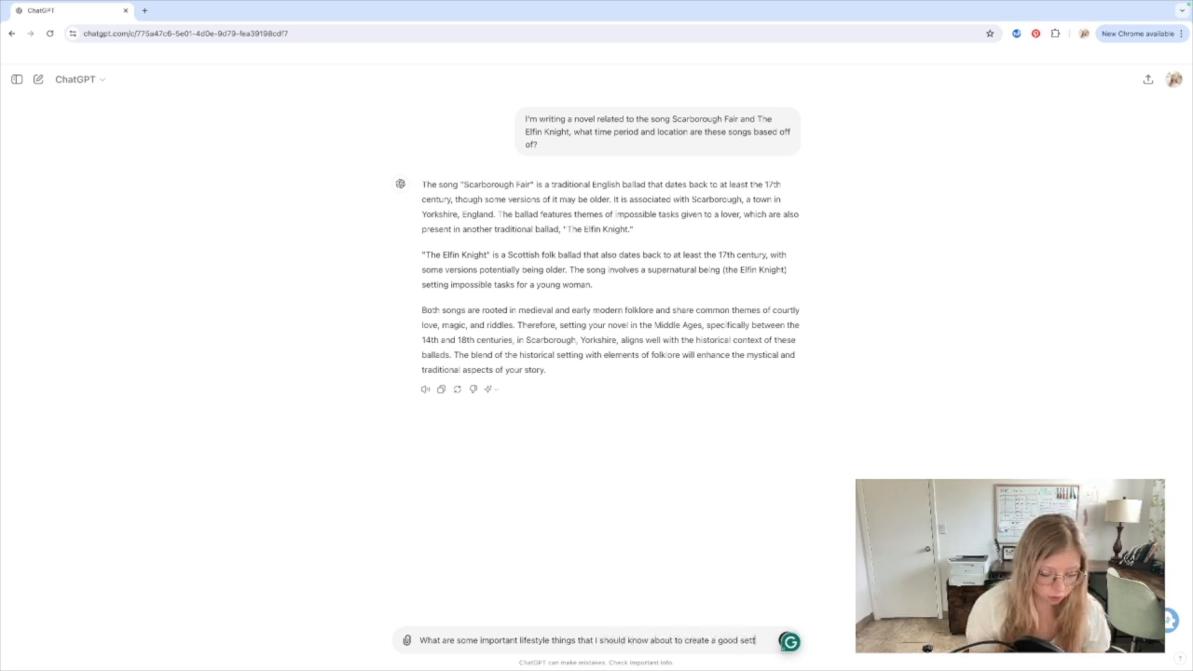
{"action": "type", "text": "for my characters in"}
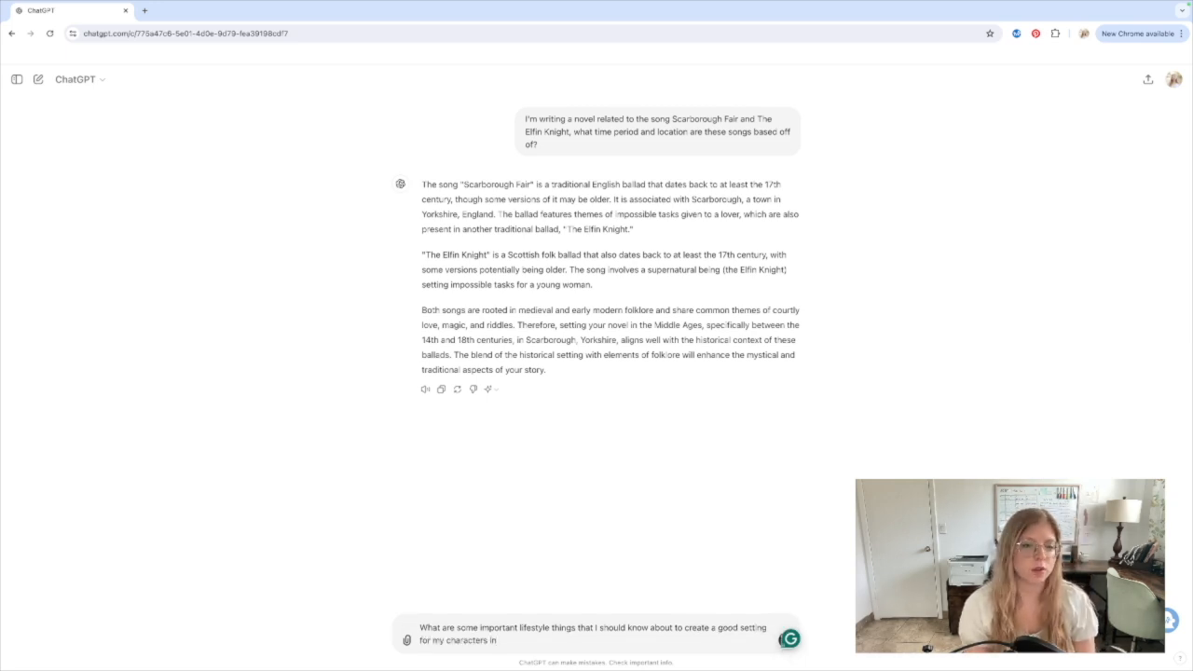
{"action": "type", "text": "16th century"}
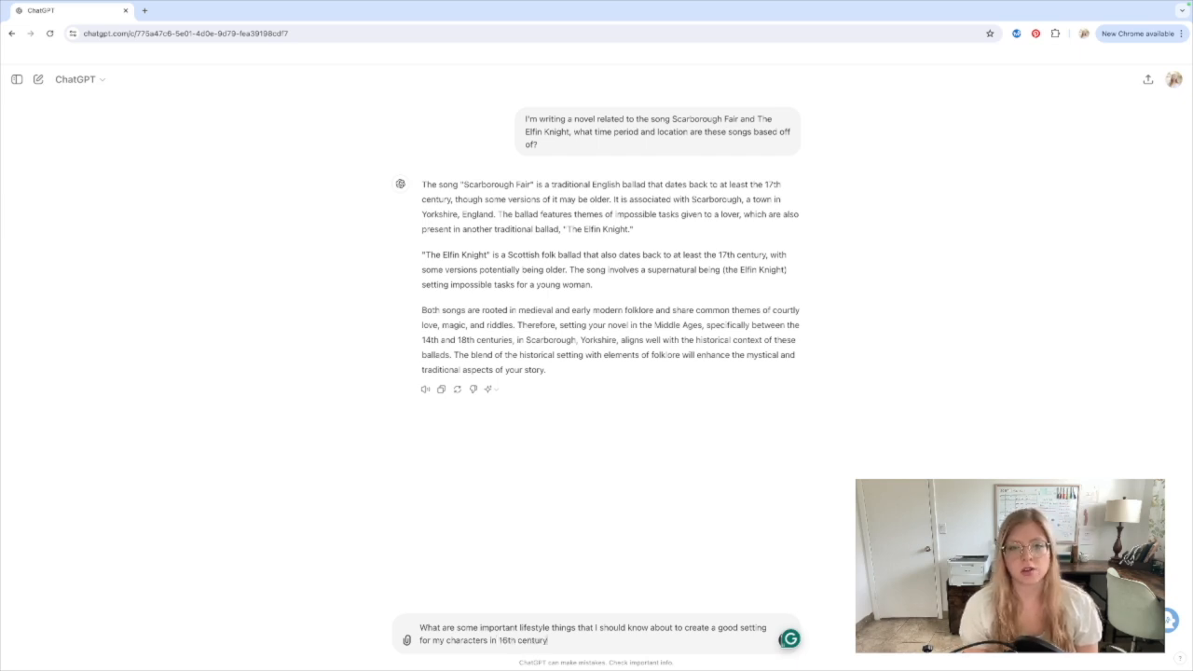
{"action": "type", "text": "scarborough, yorkshire that will enhance"}
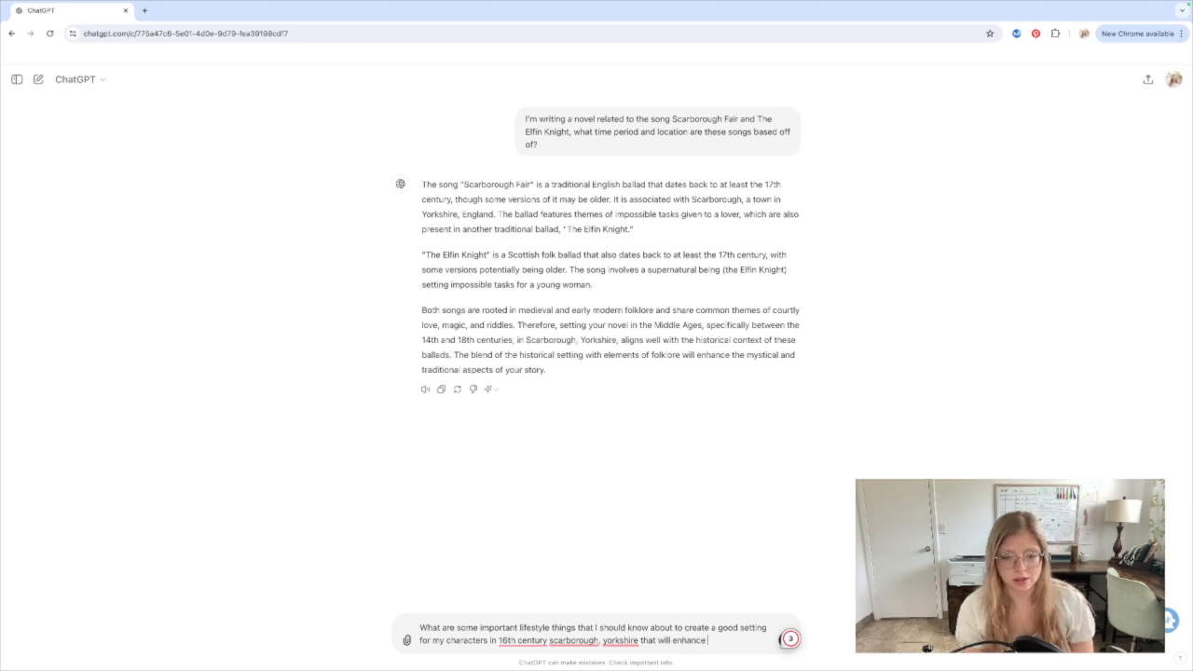
{"action": "type", "text": "location of"}
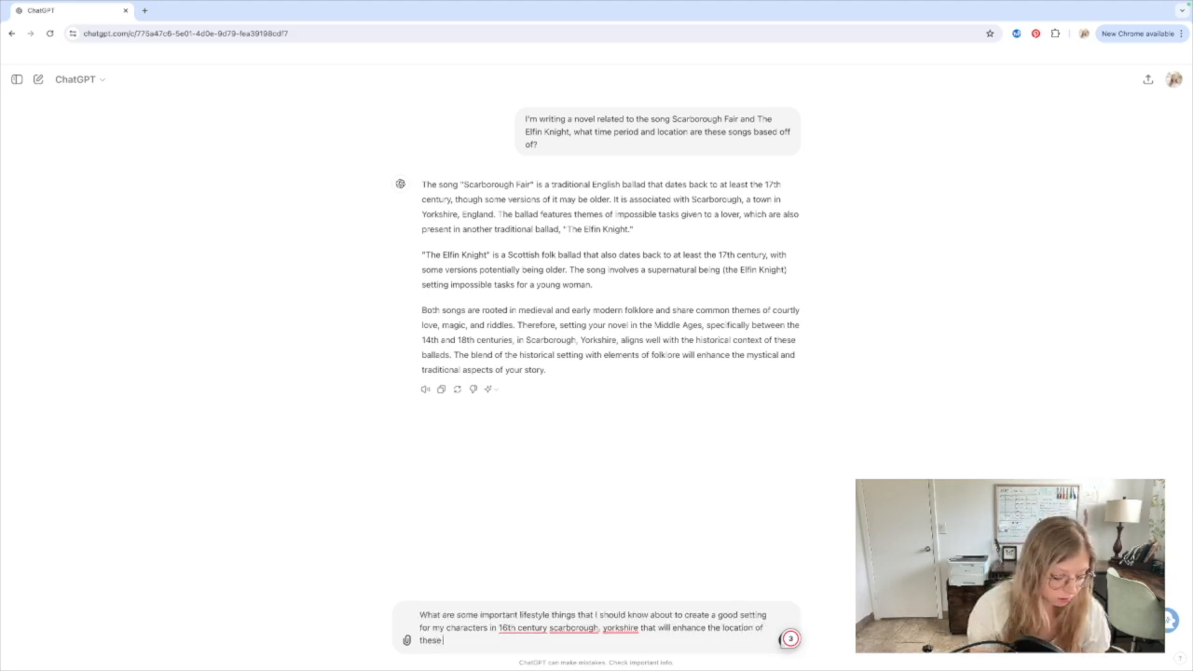
{"action": "type", "text": "events. For example:"}
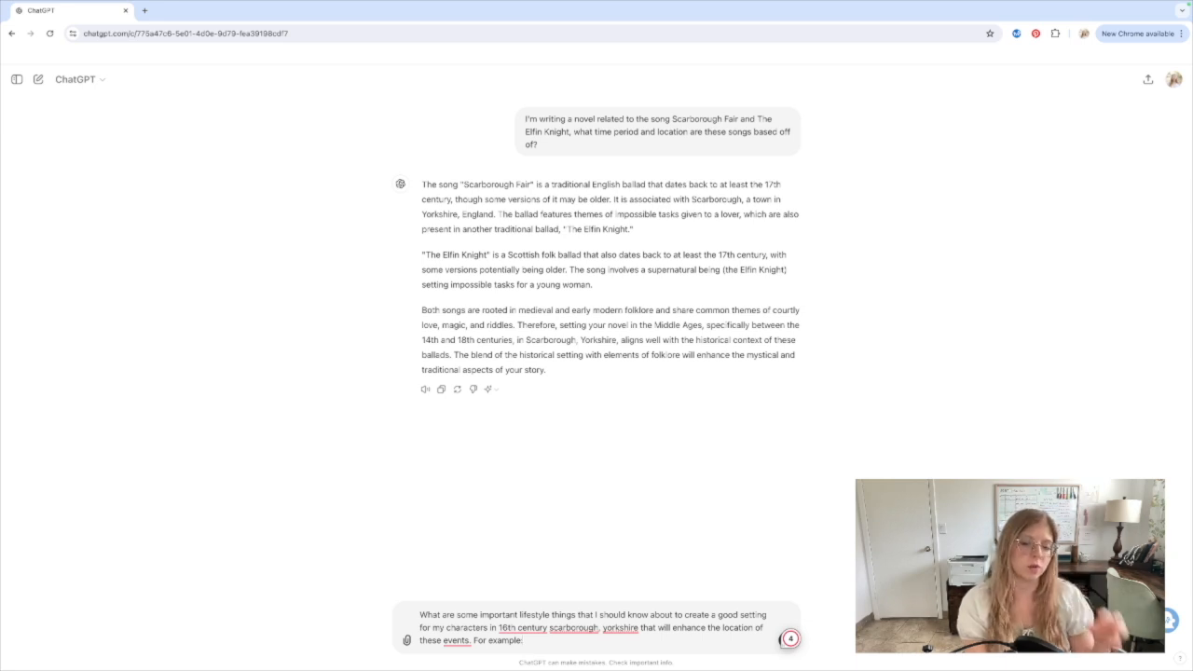
{"action": "type", "text": "clot"}
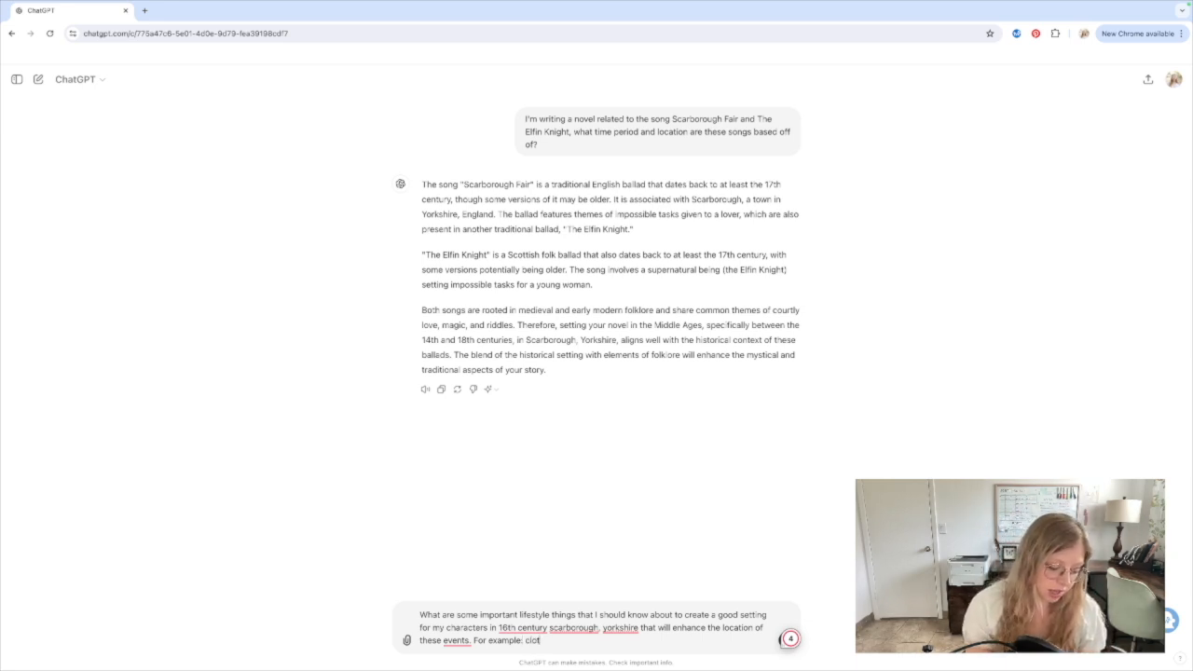
{"action": "type", "text": "hing, weather,"}
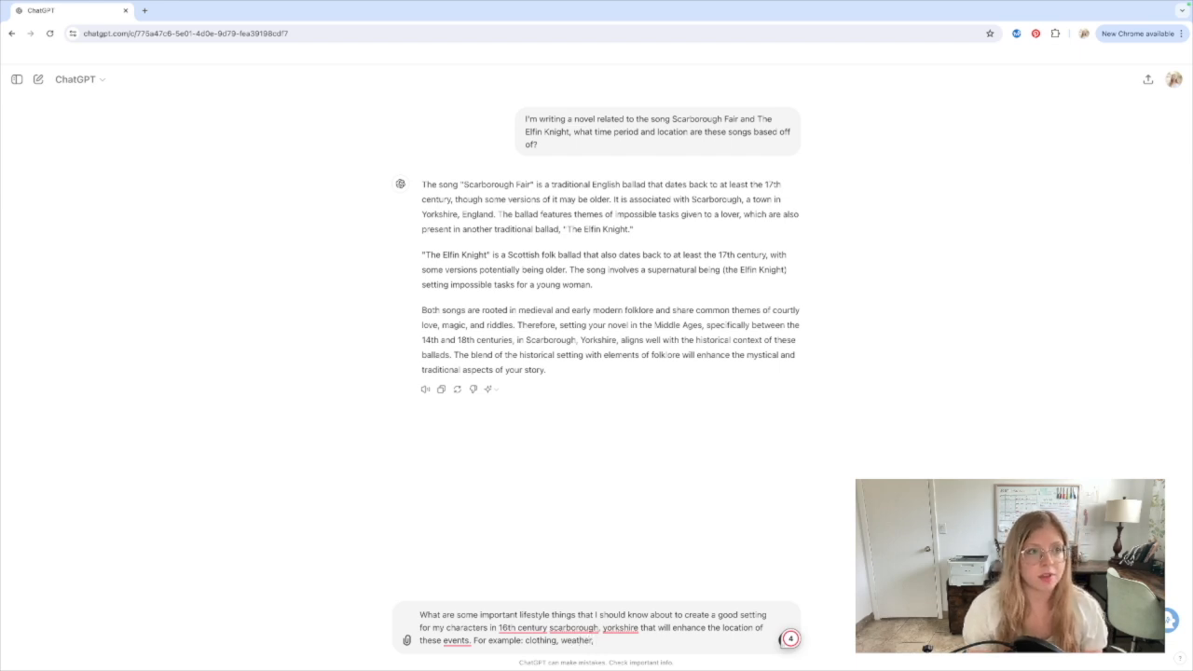
{"action": "type", "text": "locations (is there a beach nearby or forest),"}
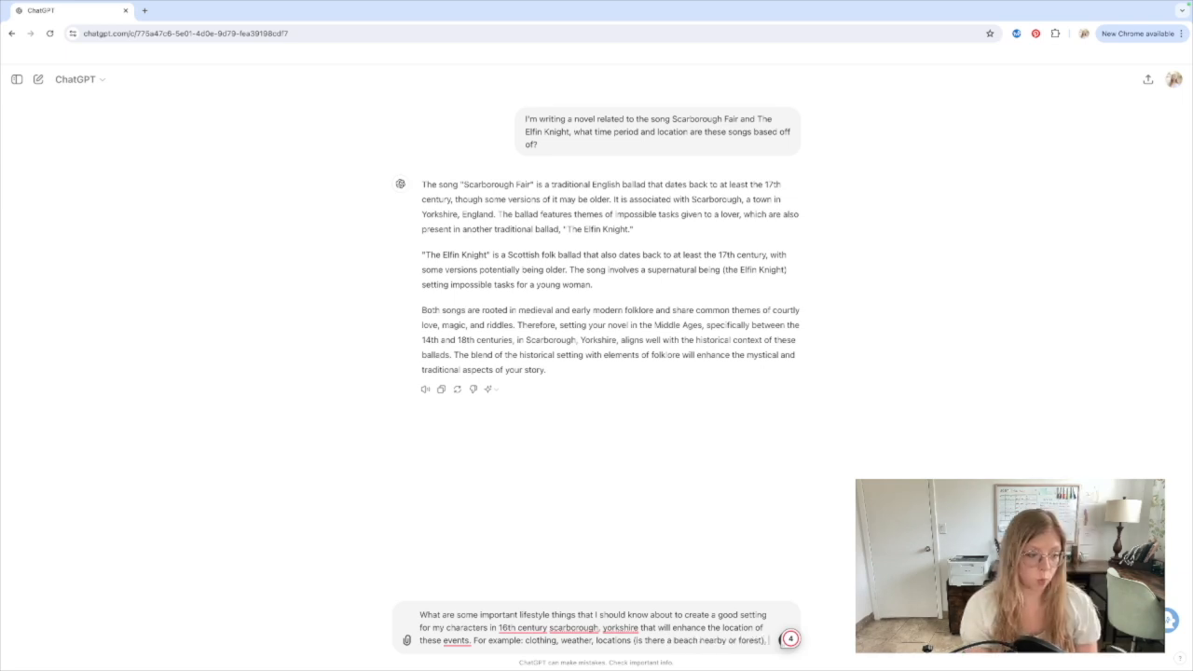
{"action": "type", "text": "what a fair"}
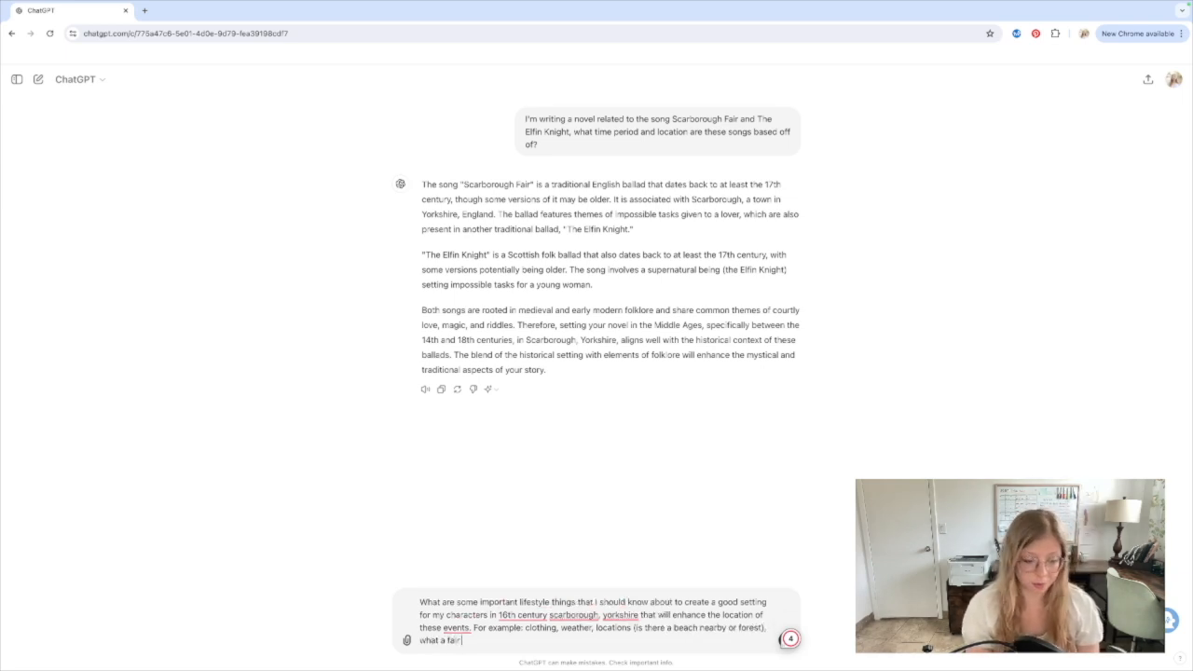
{"action": "type", "text": "wouldve been like in this time period, etc."}
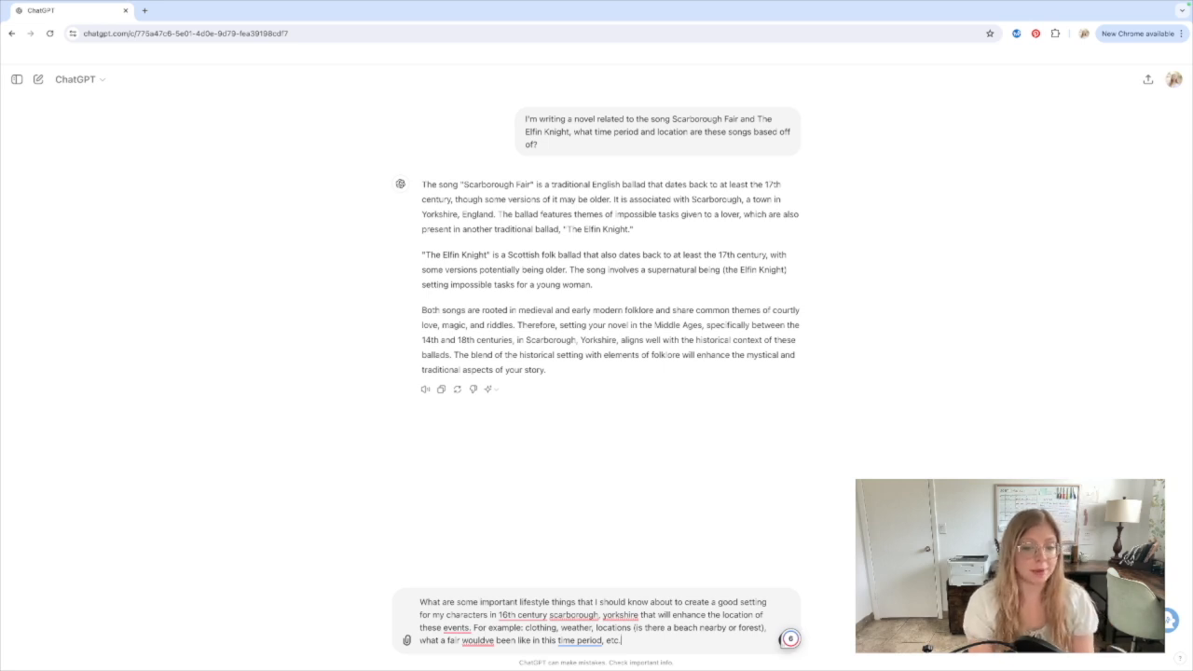
{"action": "type", "text": "Maybe peasant"}
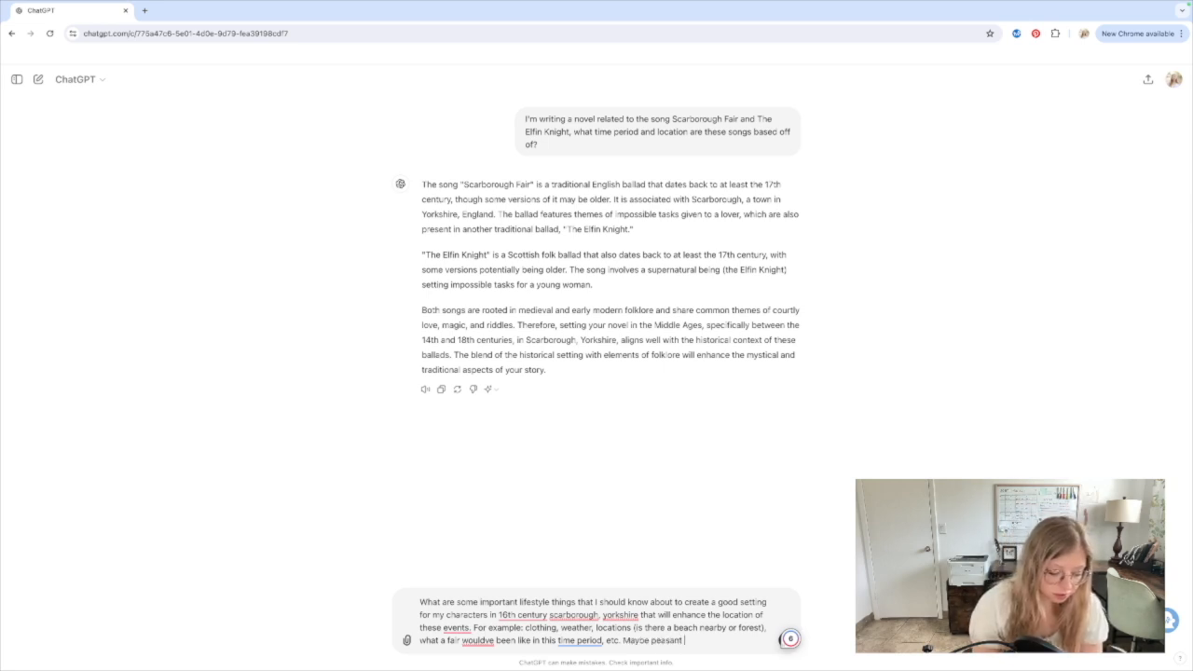
{"action": "type", "text": "life experience and"}
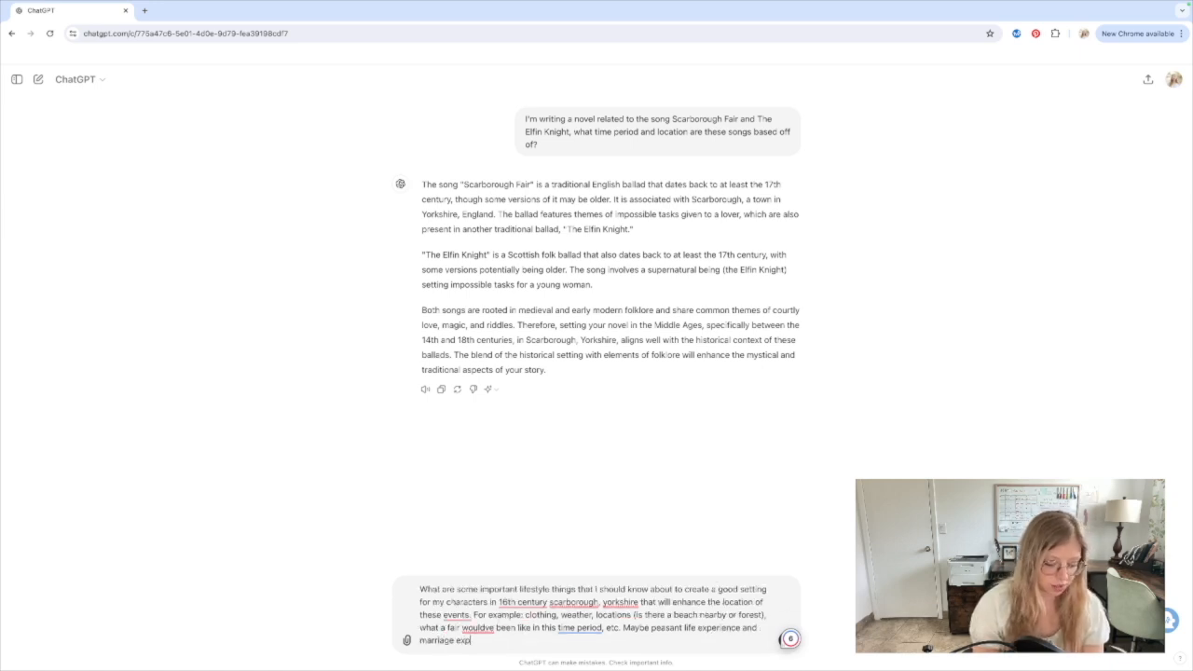
{"action": "type", "text": "ect"}
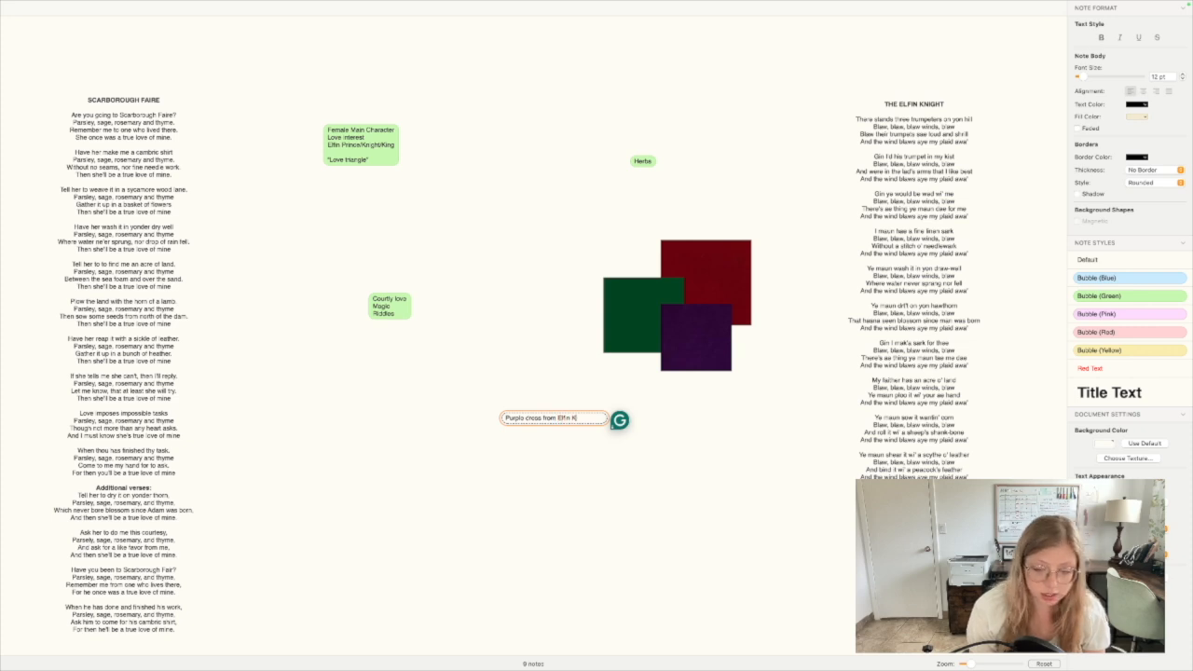
Step: Type the Clothing and Weather details, ending with 'Coastal wind', into Scapple notes
{"action": "type", "text": "?"}
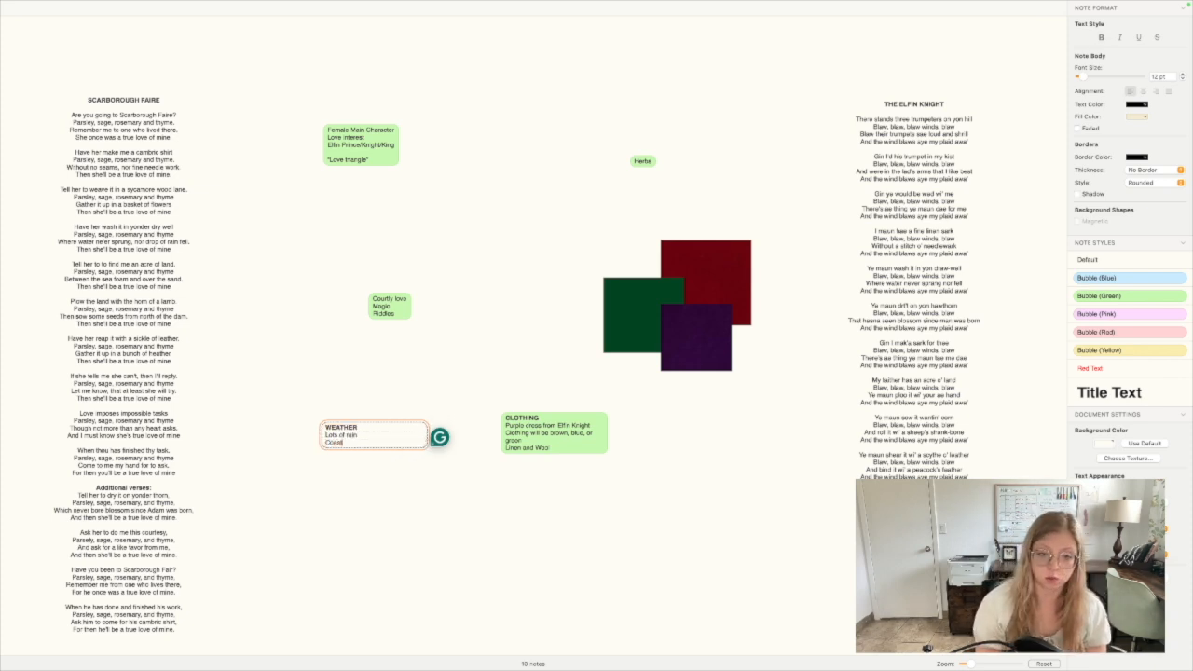
{"action": "type", "text": "Coastal wind"}
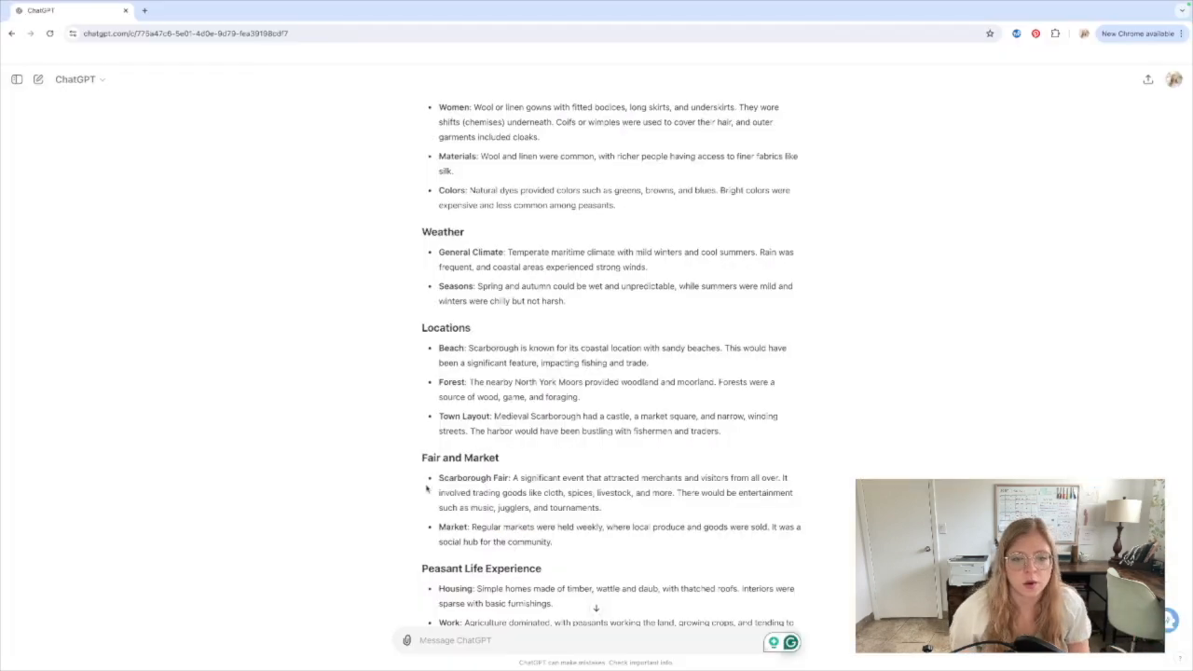
{"action": "mouse_move", "coordinate": [485, 379]}
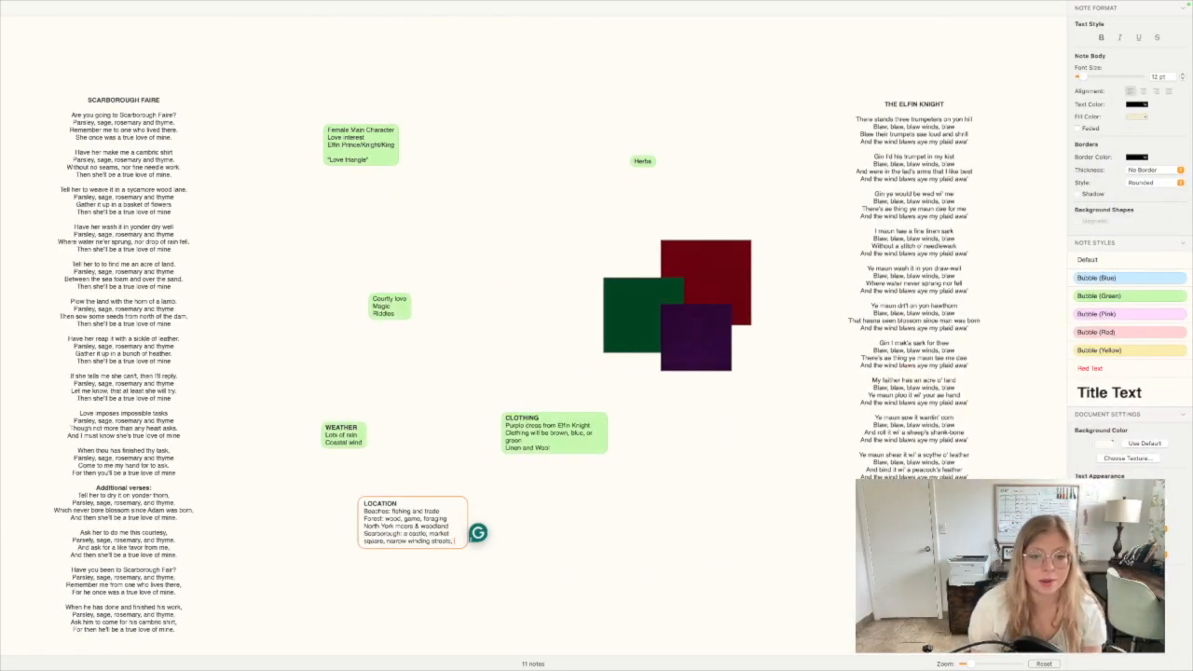
Step: Finish the Location note with Scarborough's castle, market square, winding streets and 'busy harbour'
{"action": "type", "text": "busy harbour"}
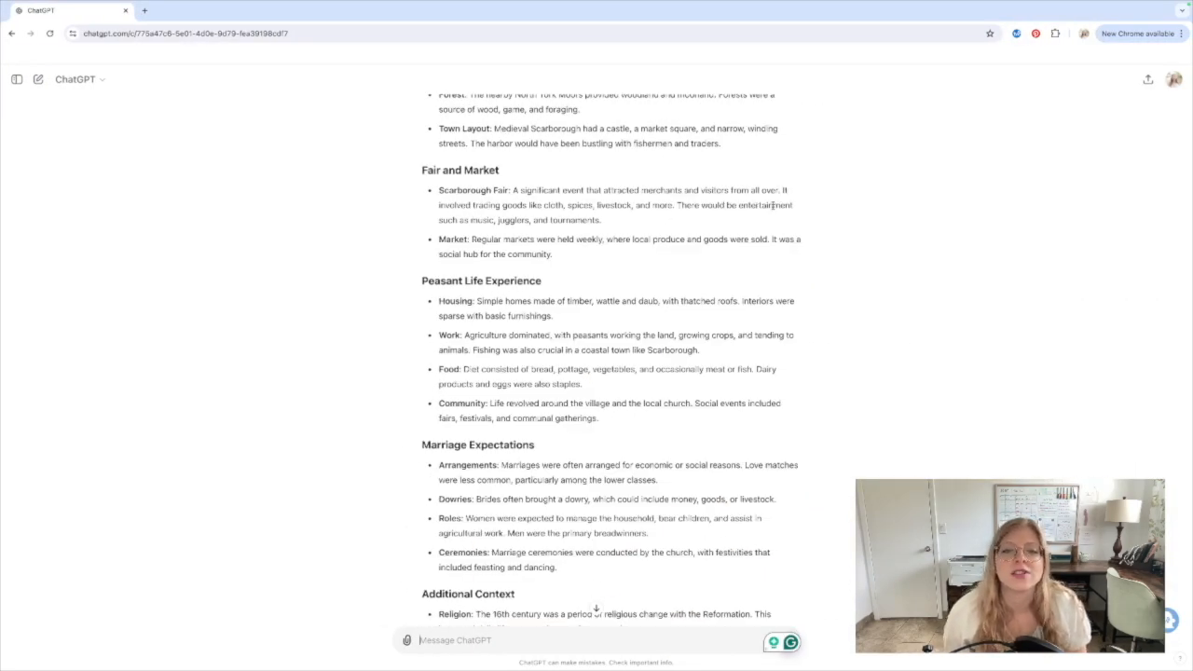
{"action": "mouse_move", "coordinate": [766, 214]}
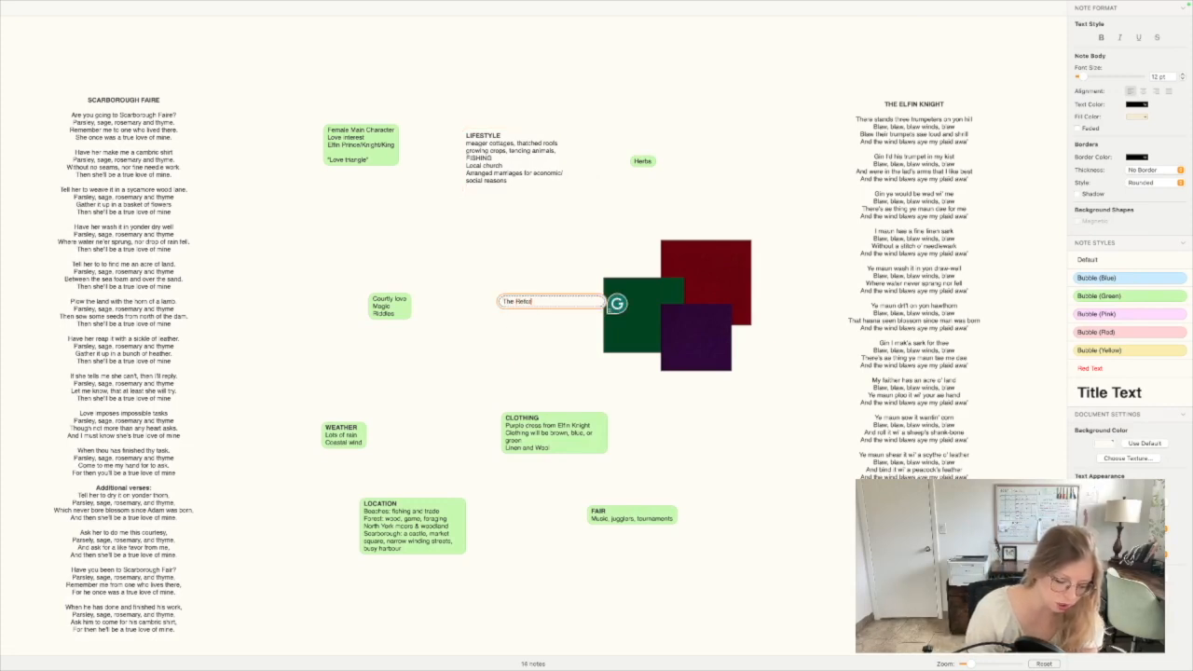
Step: Create a 'The Reformation?' note and drag it left of the coloured squares
{"action": "type", "text": "The Reformation?"}
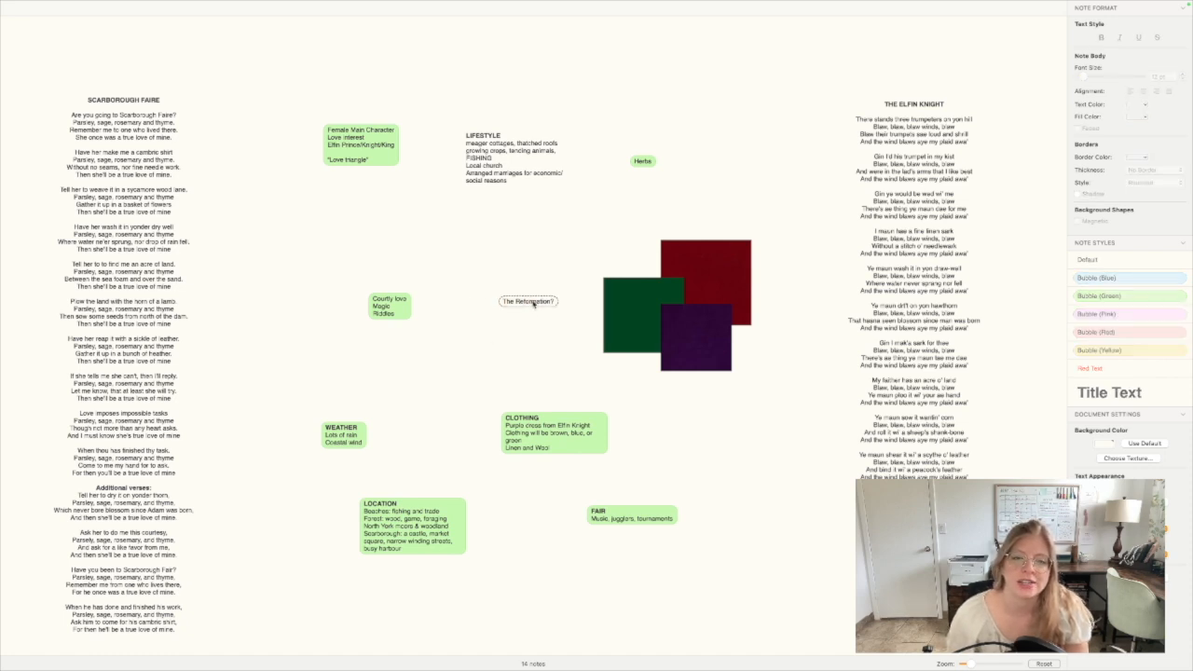
{"action": "left_click_drag", "start_coordinate": [528, 300], "coordinate": [482, 244]}
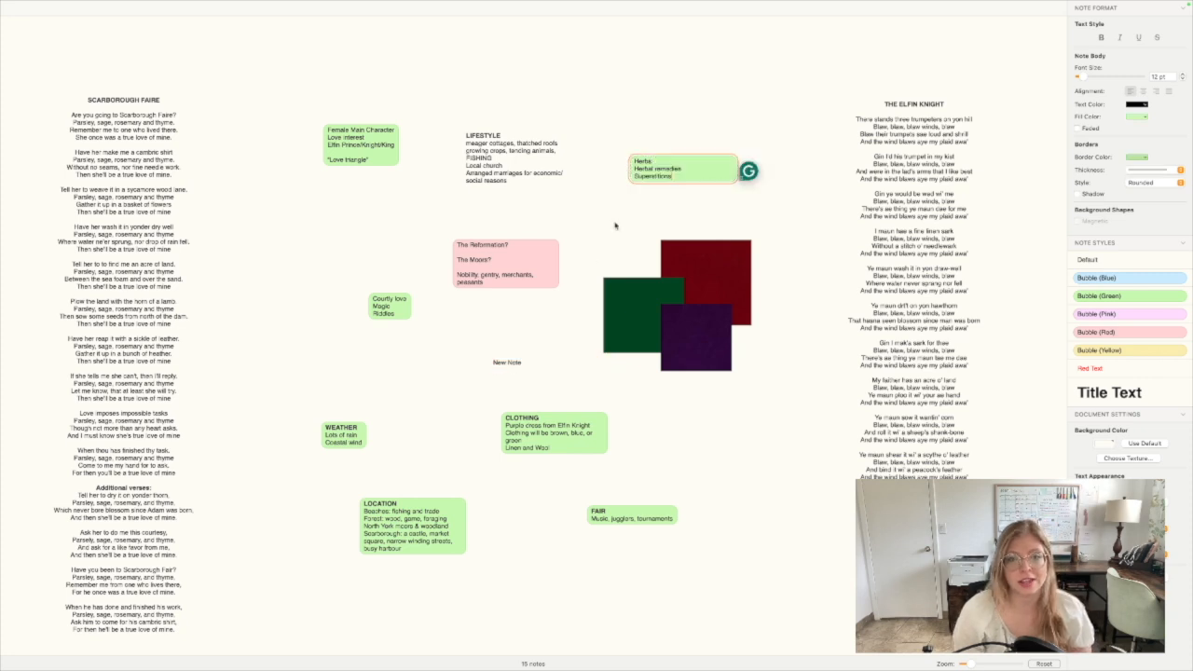
Step: Click the Scapple board below the pink Reformation note to place a new note
{"action": "left_click", "coordinate": [517, 362]}
{"action": "type", "text": "Tell me"}
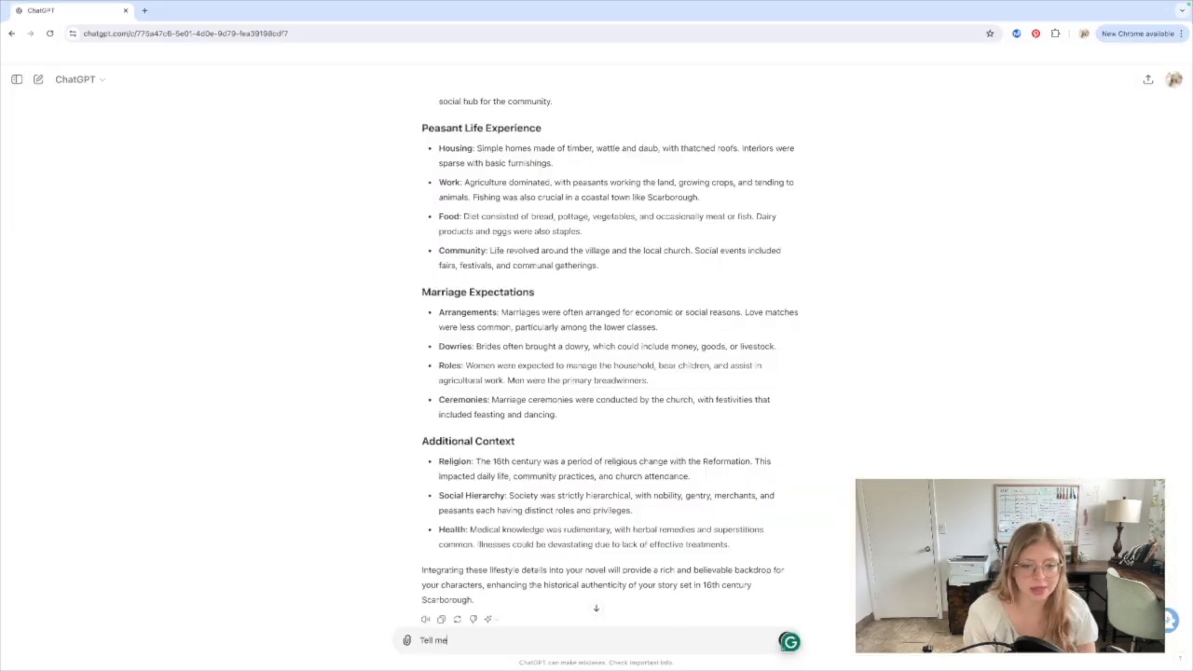
Step: Send the question about Elfin Knight elves and folklore creatures, then scroll the answer
{"action": "type", "text": "about the"}
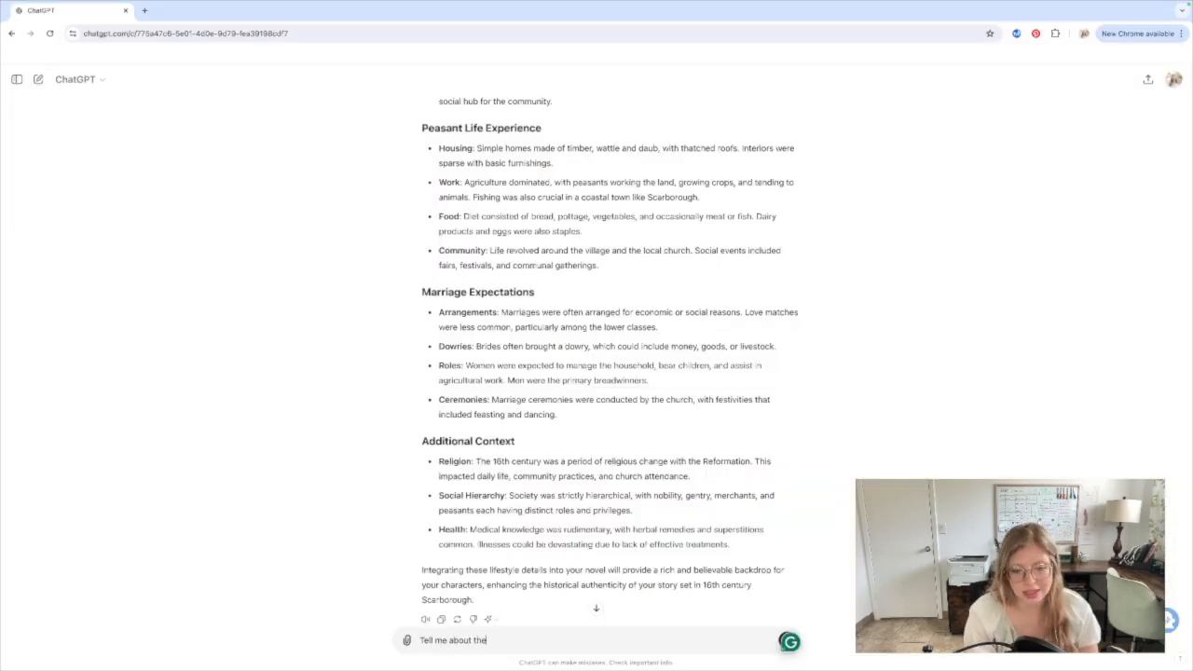
{"action": "type", "text": "fo"}
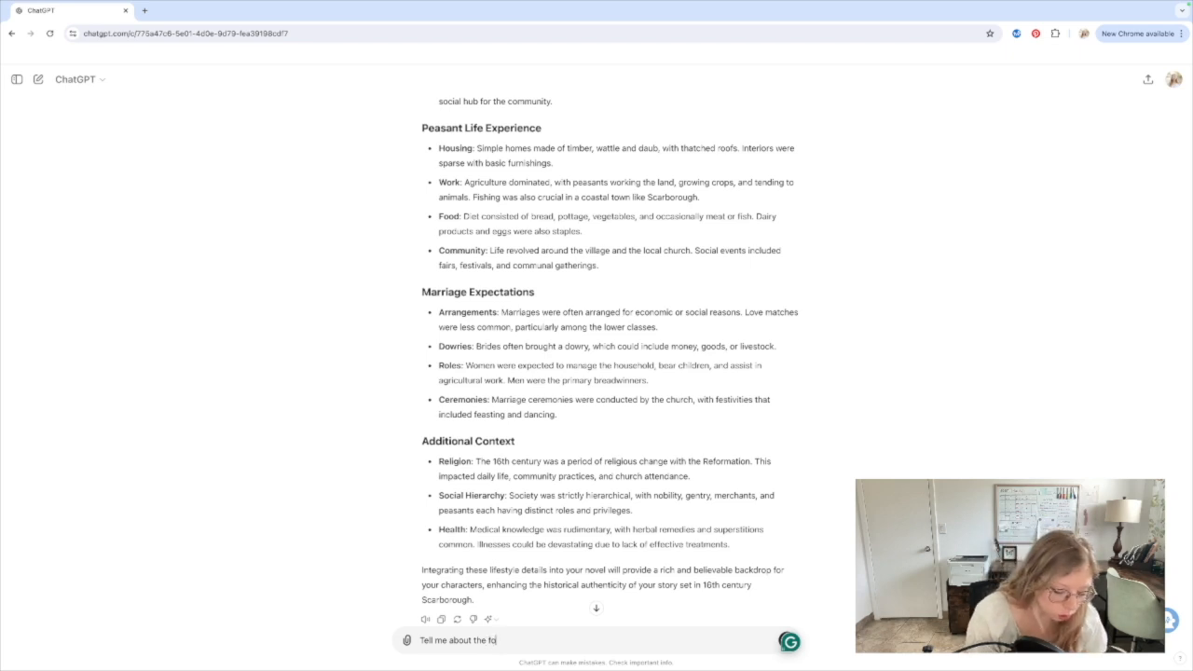
{"action": "key", "text": "Return"}
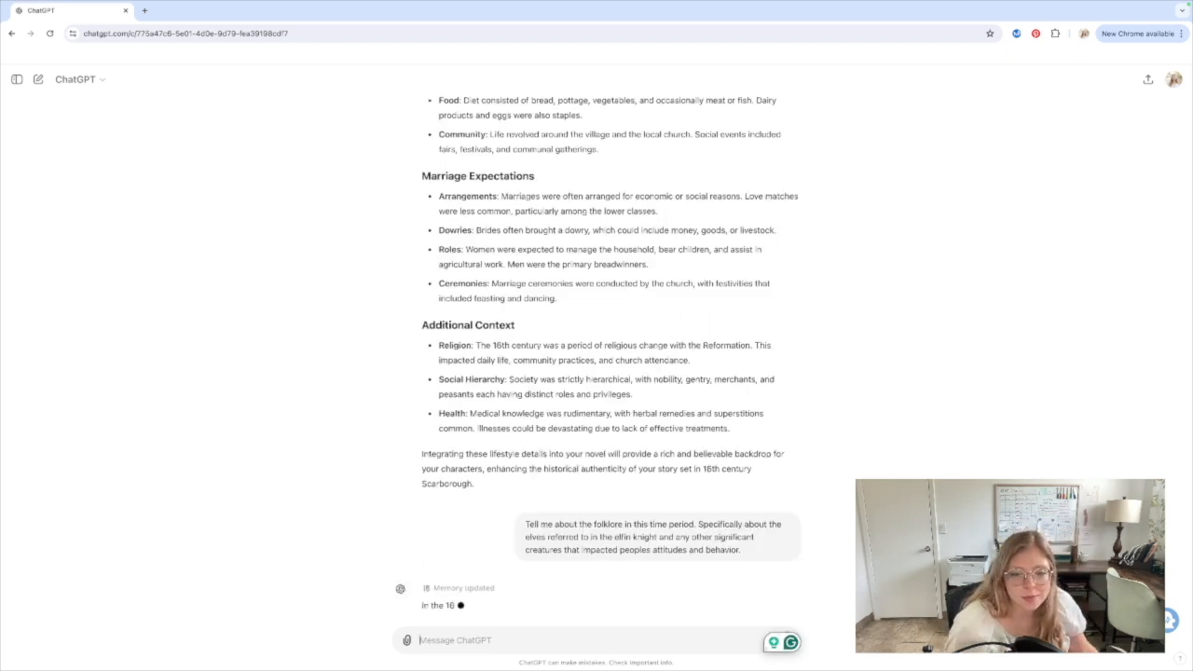
{"action": "scroll", "scroll_direction": "down", "scroll_amount": 3}
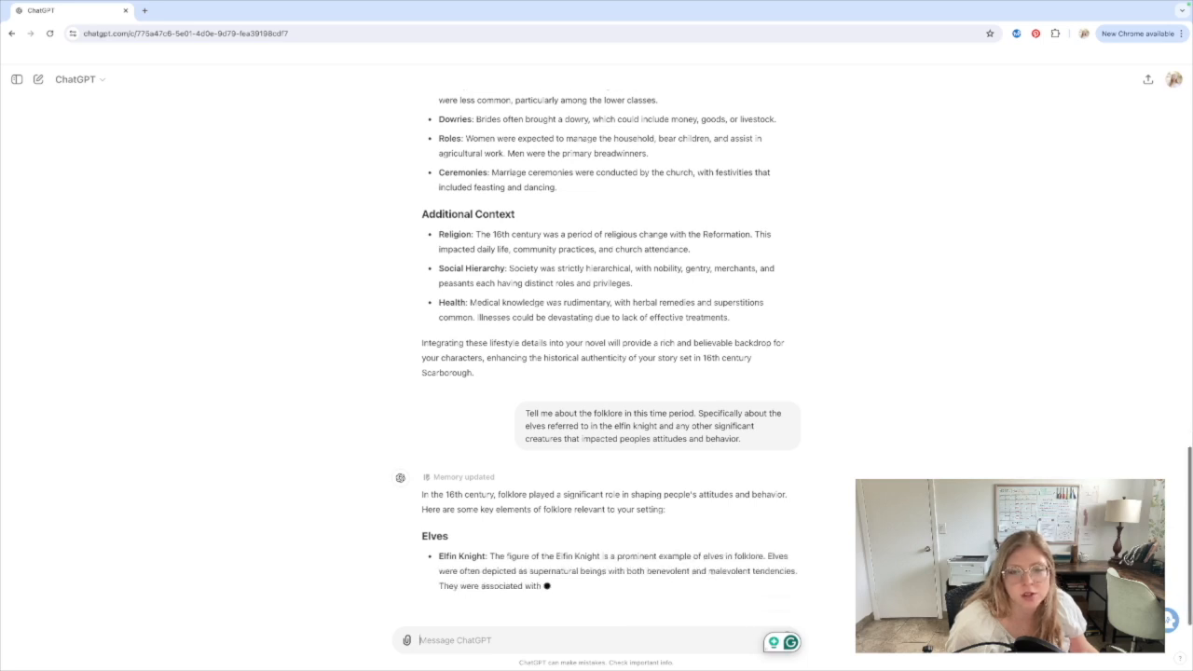
{"action": "scroll", "scroll_direction": "down", "scroll_amount": 3}
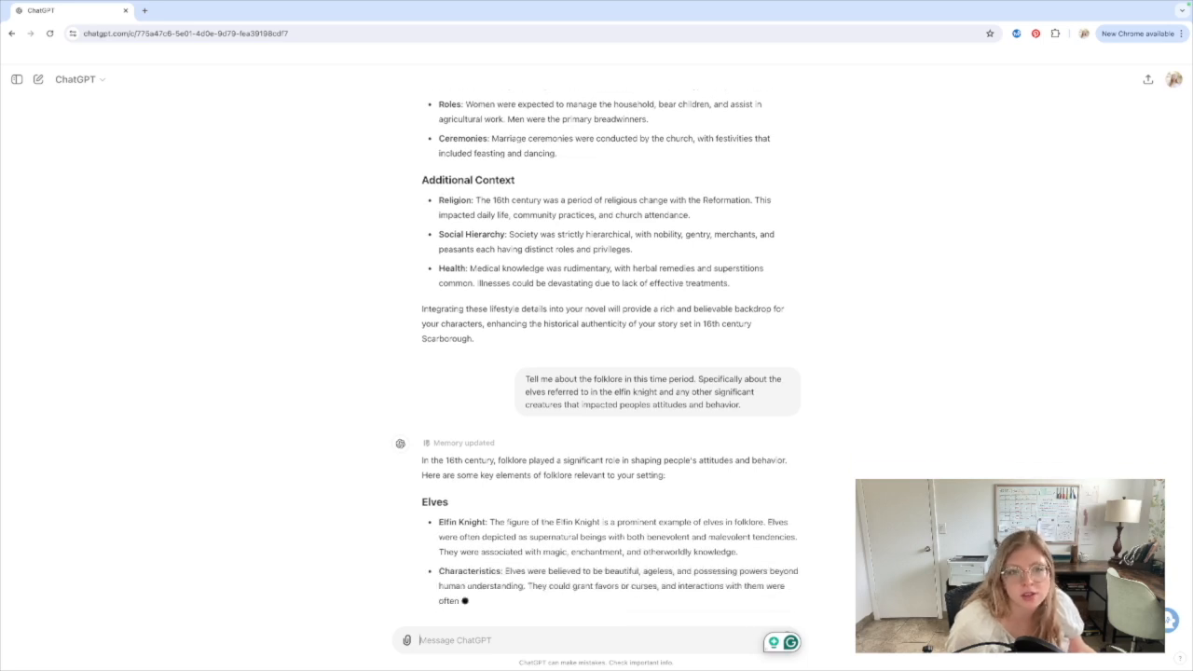
{"action": "scroll", "scroll_direction": "down", "scroll_amount": 3}
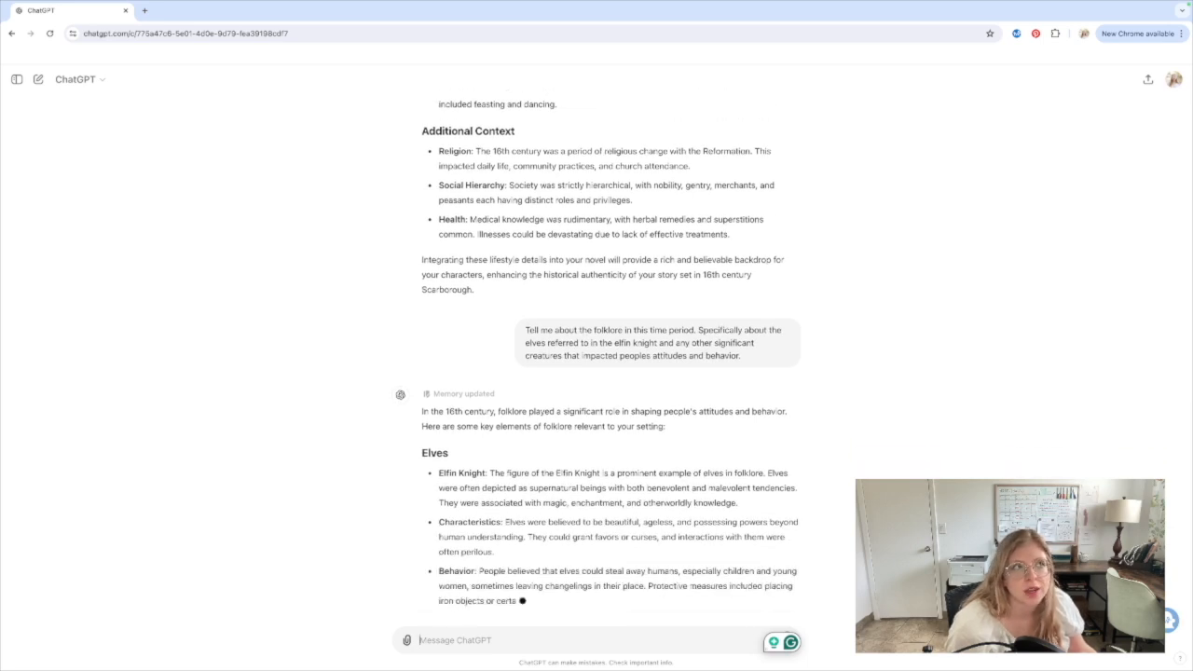
{"action": "scroll", "scroll_direction": "down", "scroll_amount": 3}
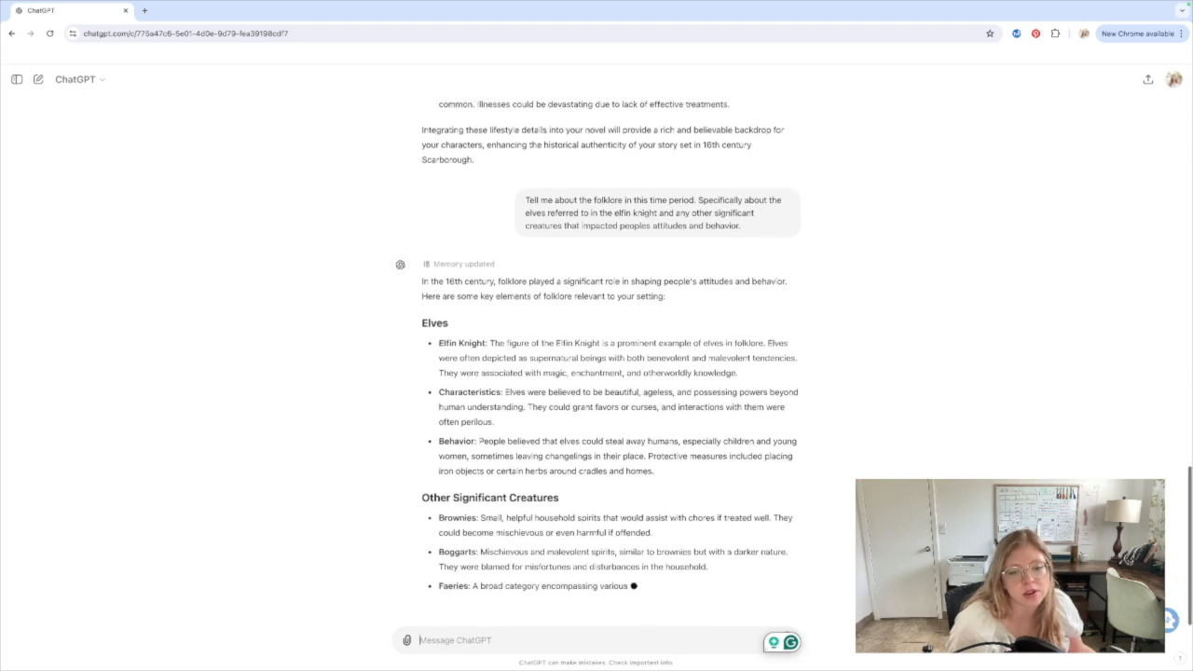
{"action": "scroll", "scroll_direction": "down", "scroll_amount": 3}
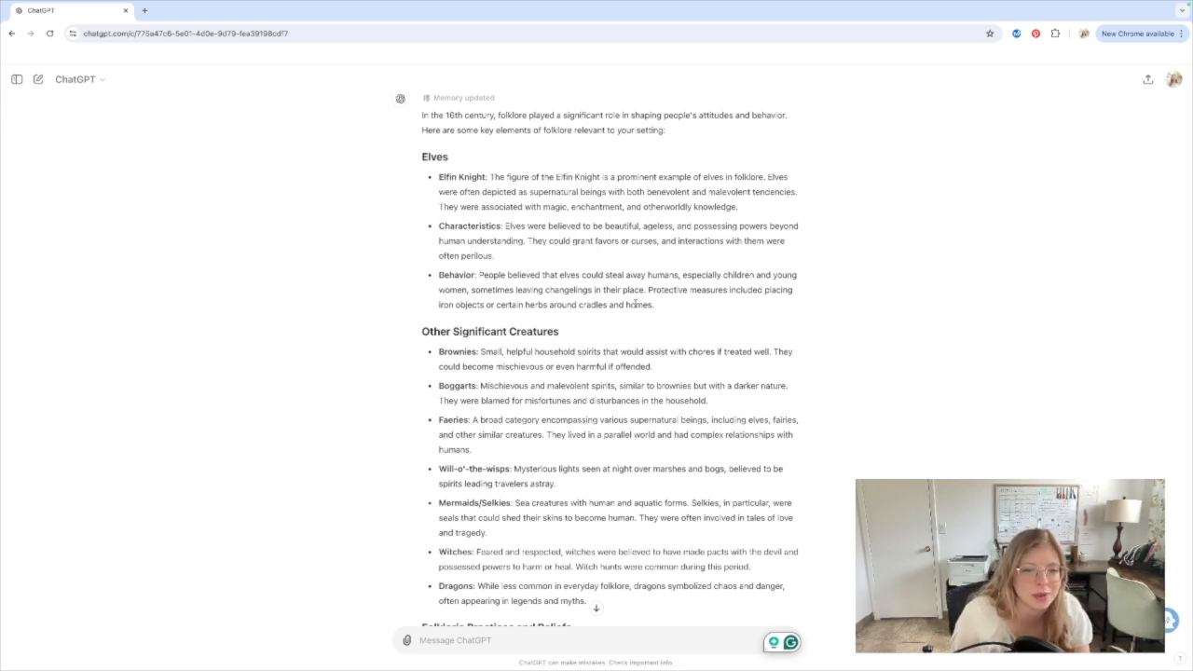
{"action": "scroll", "scroll_direction": "down", "scroll_amount": 3}
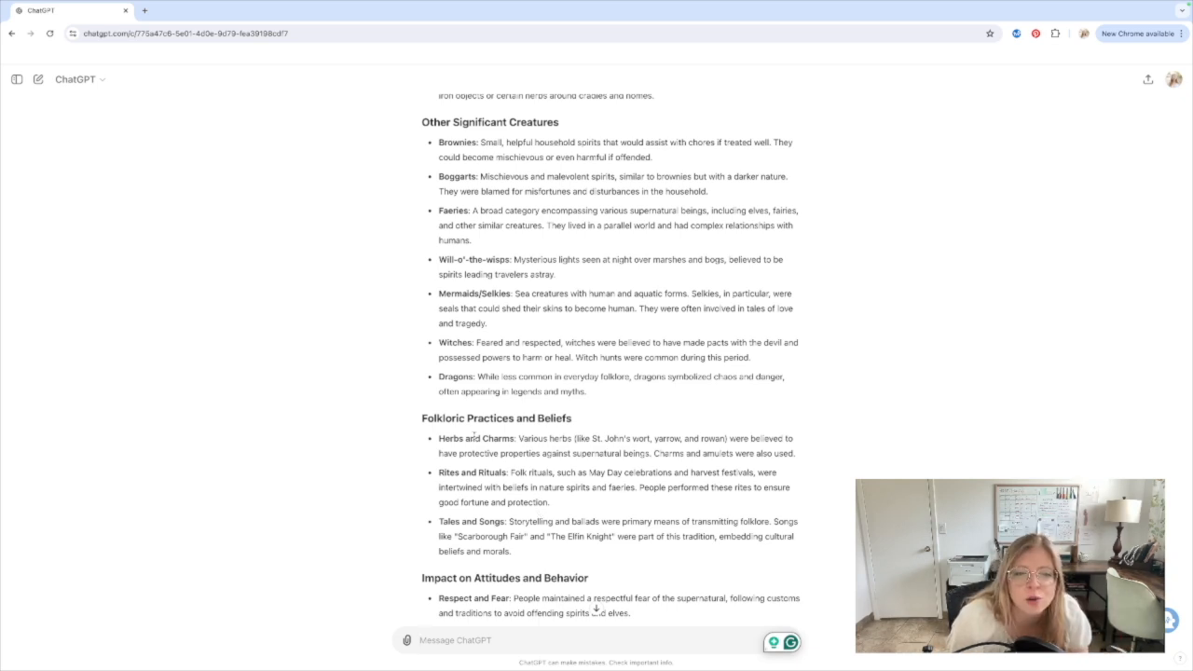
Step: Scroll through the answer on dual observance, reforms, holy wells and festivals
{"action": "scroll", "scroll_direction": "down", "scroll_amount": 3}
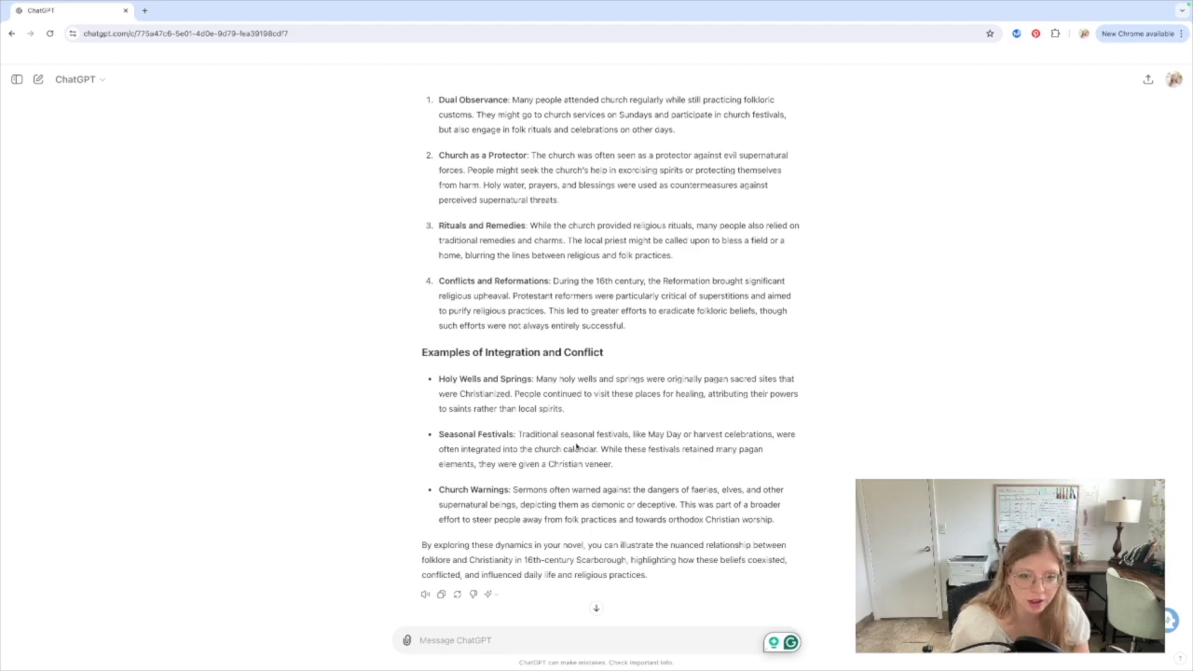
{"action": "mouse_move", "coordinate": [589, 413]}
{"action": "type", "text": "What significance does \""}
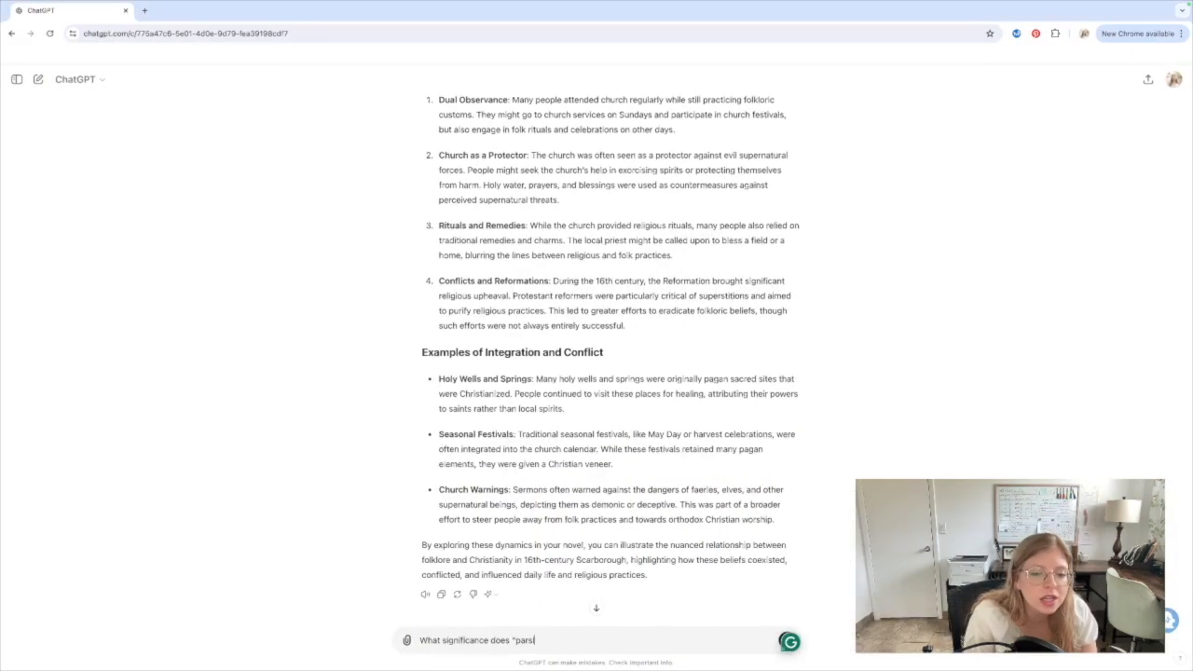
Step: Ask about the significance of parsley, sage, rosemary and thyme, and scroll the reply
{"action": "type", "text": "parsley sage ros"}
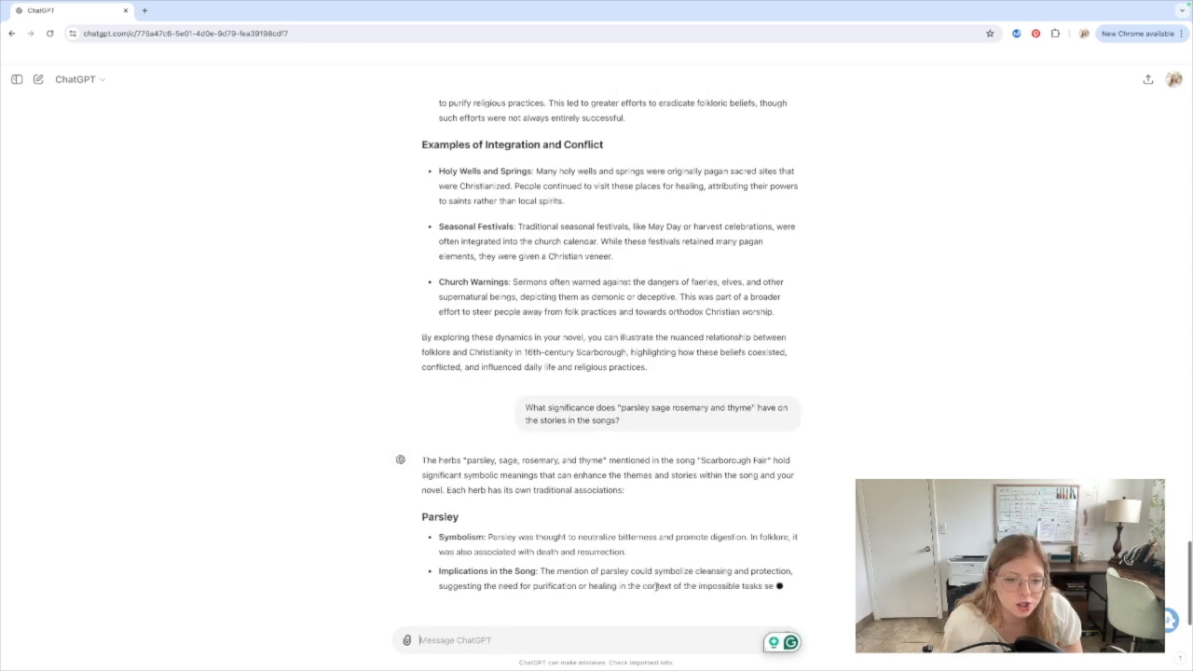
{"action": "scroll", "scroll_direction": "down", "scroll_amount": 3}
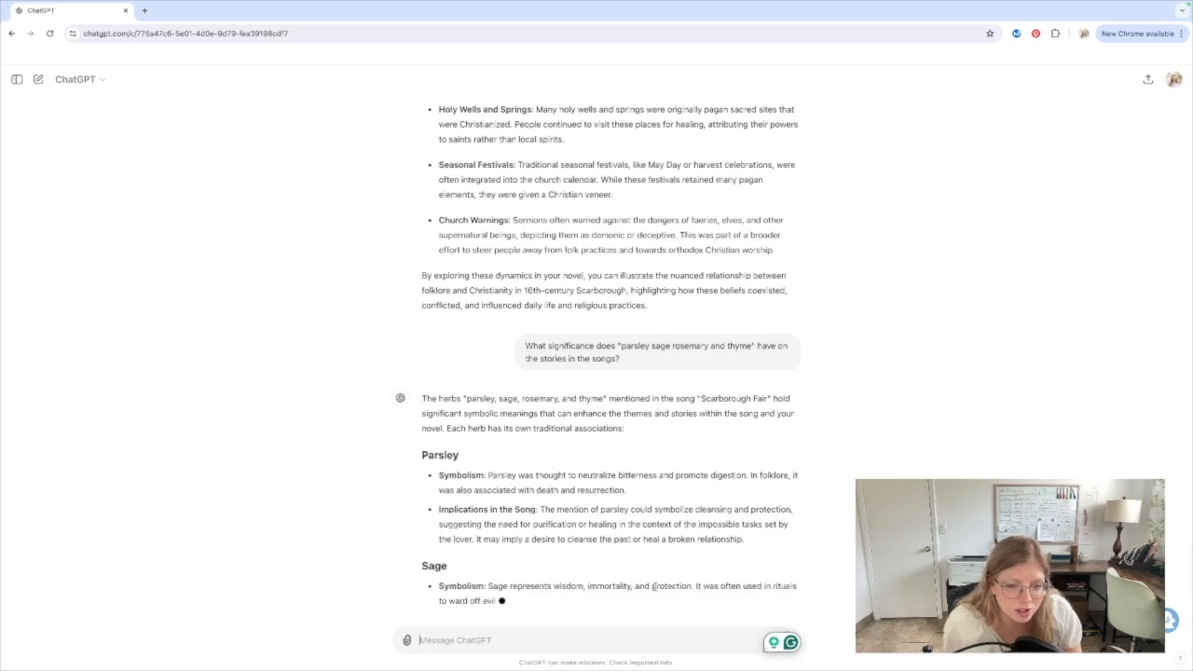
{"action": "scroll", "scroll_direction": "down", "scroll_amount": 3}
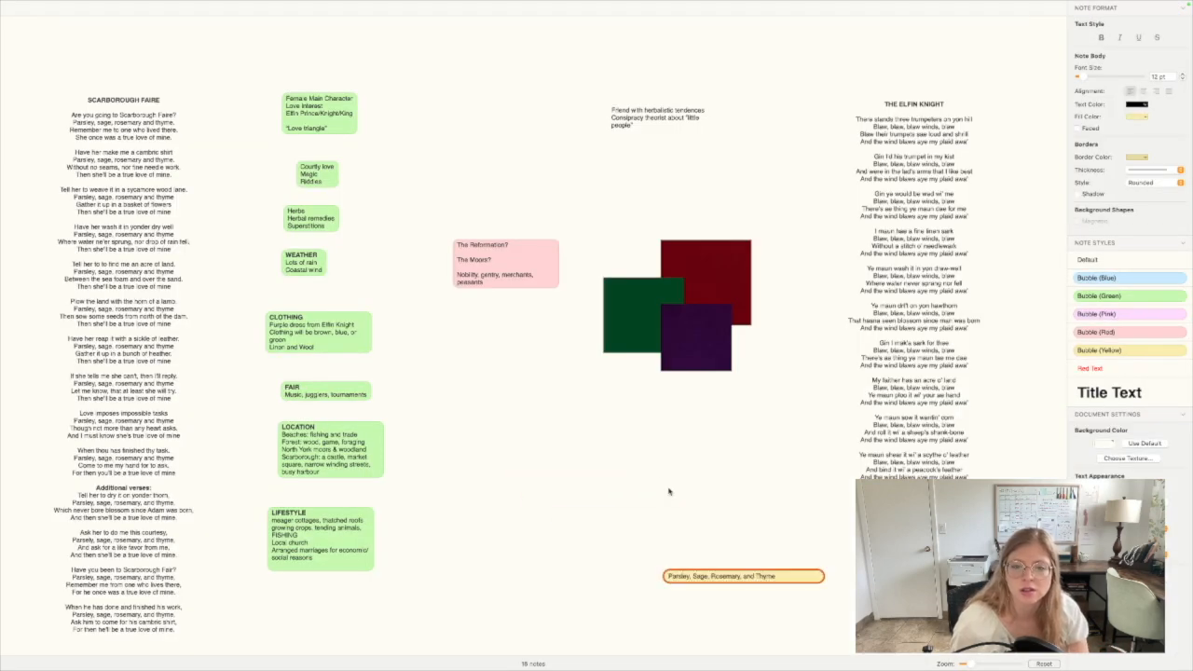
Step: Drag the pink Reformation and Moors note down beneath the three coloured squares
{"action": "left_click", "coordinate": [505, 262]}
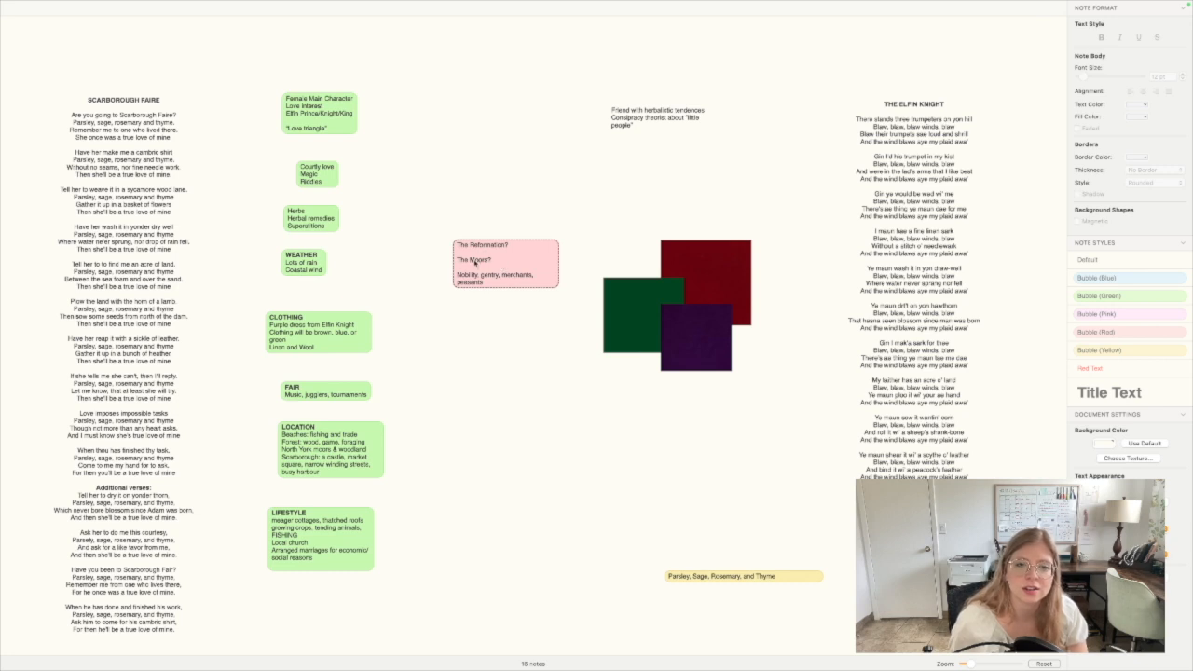
{"action": "left_click_drag", "start_coordinate": [503, 264], "coordinate": [528, 466]}
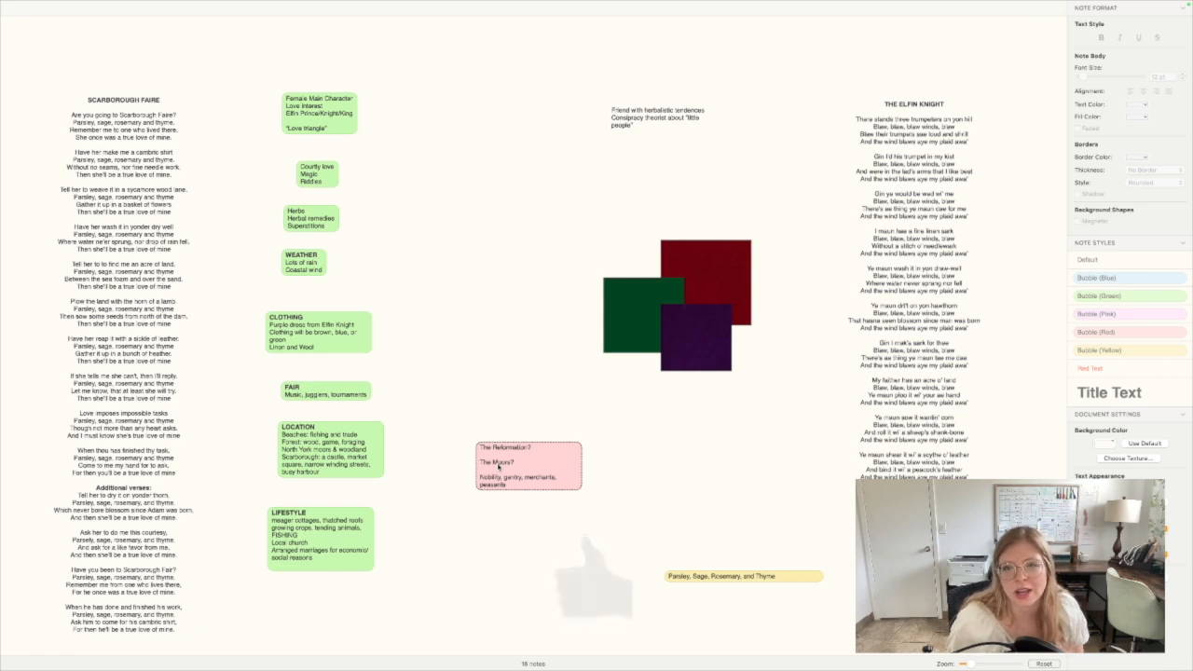
{"action": "mouse_move", "coordinate": [596, 596]}
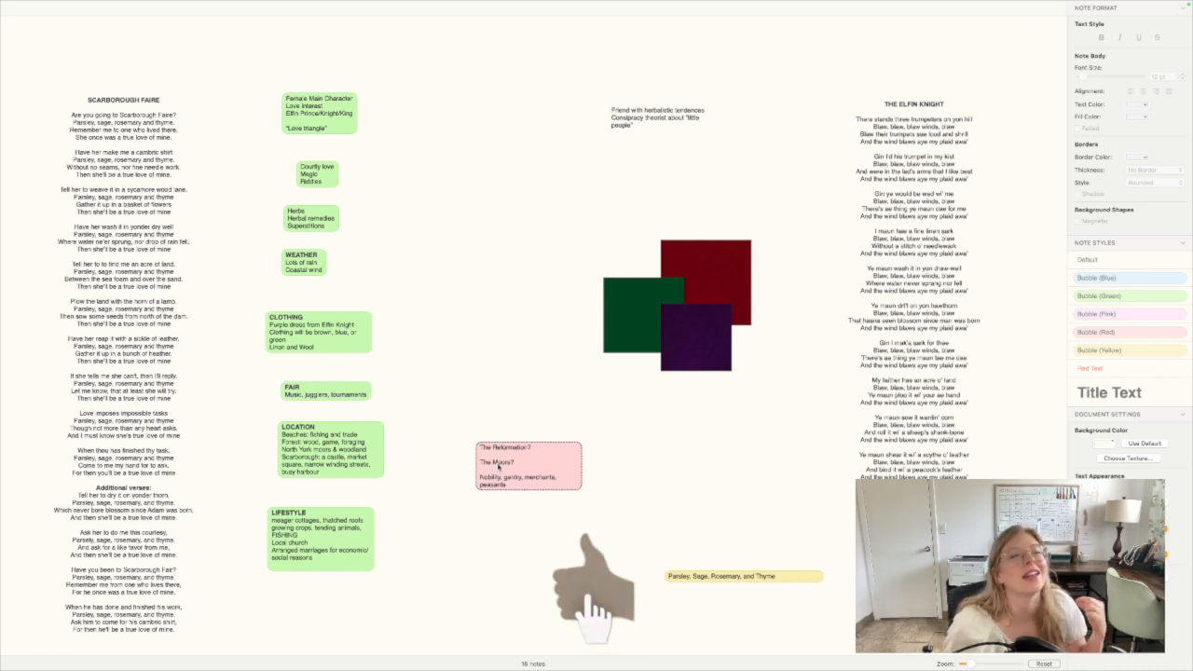